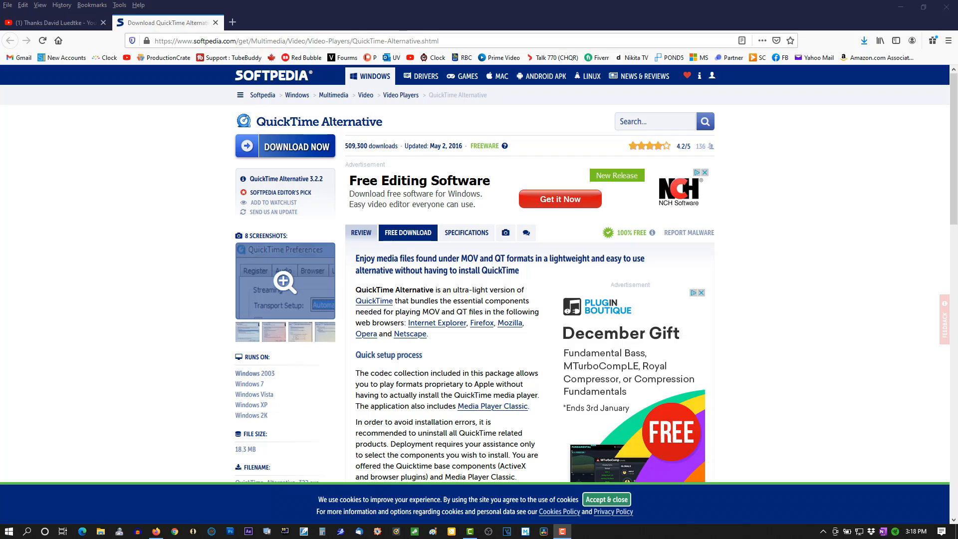
mouse_move(480, 199)
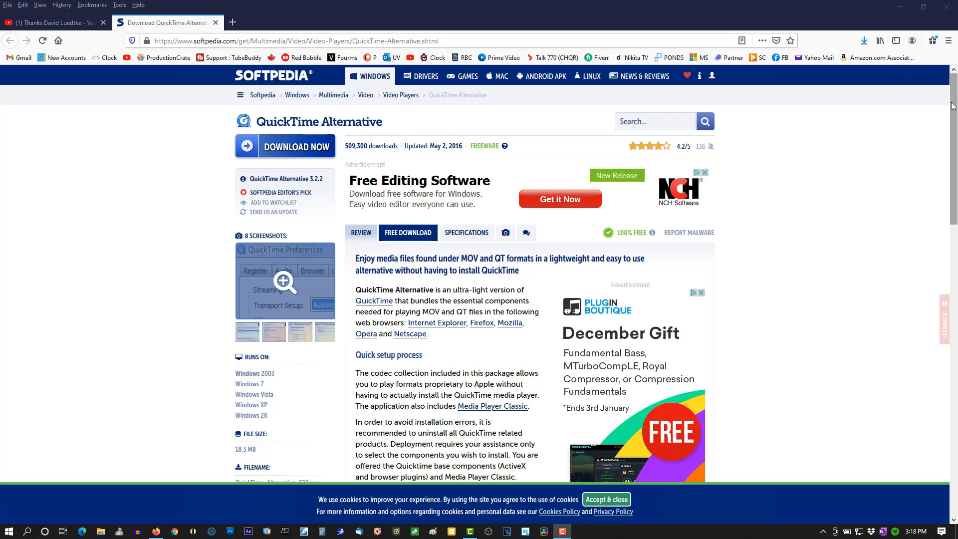
Download QuickTime Alternative through Softpedia Secure Download (US)
scroll(down, 3)
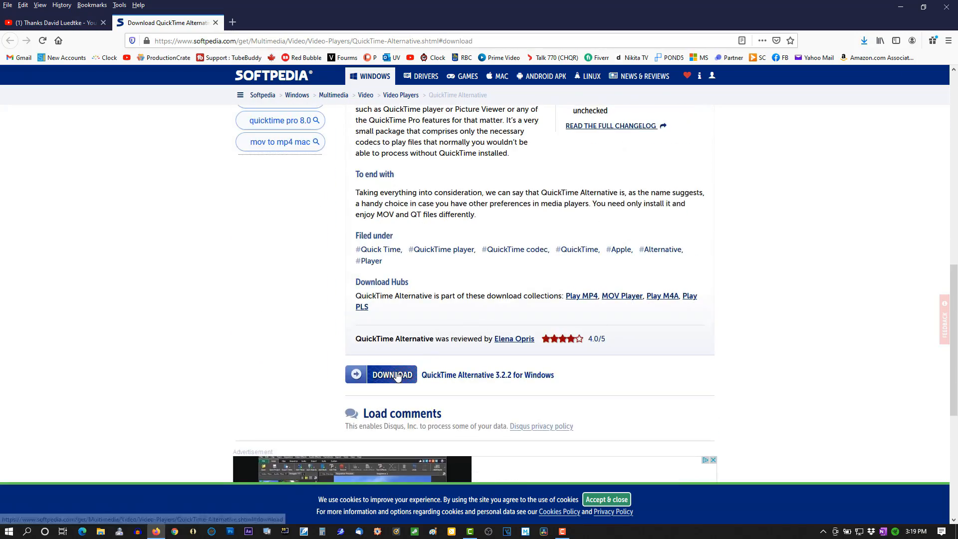
click(392, 374)
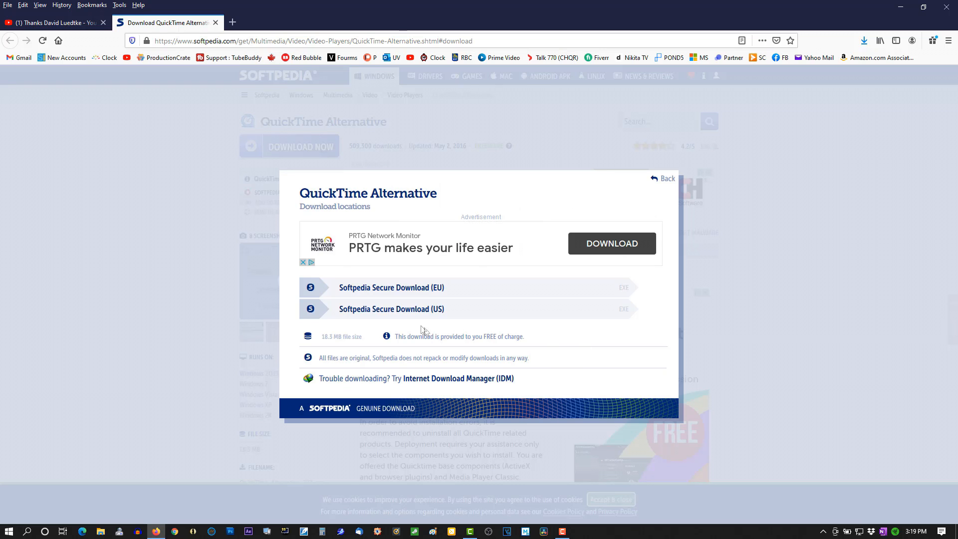
mouse_move(391, 309)
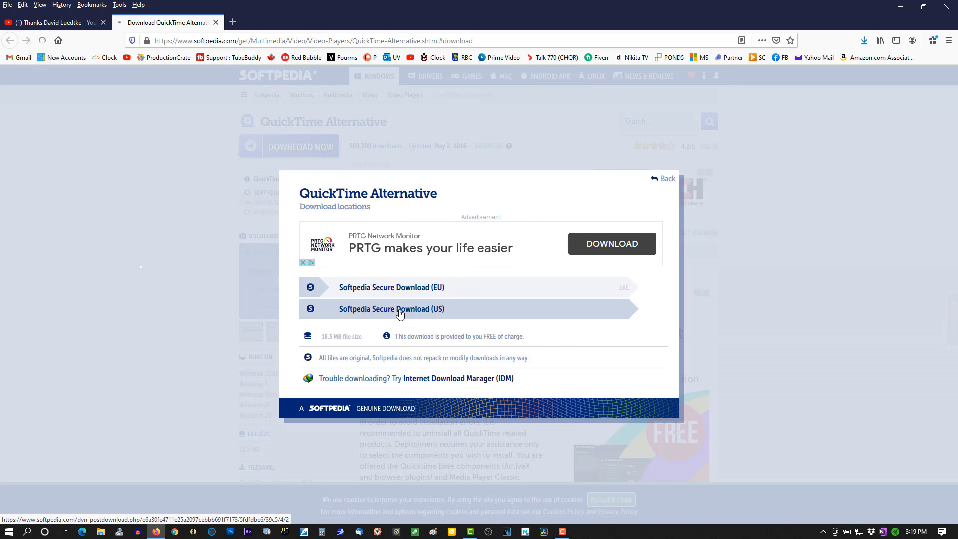
click(391, 308)
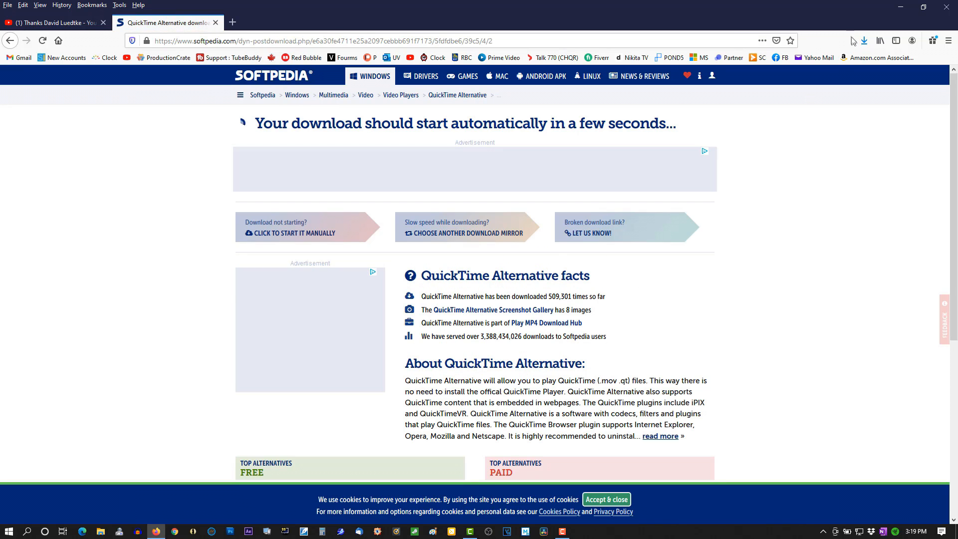
Save the QuickTime Alternative installer file and let the download progress
click(863, 41)
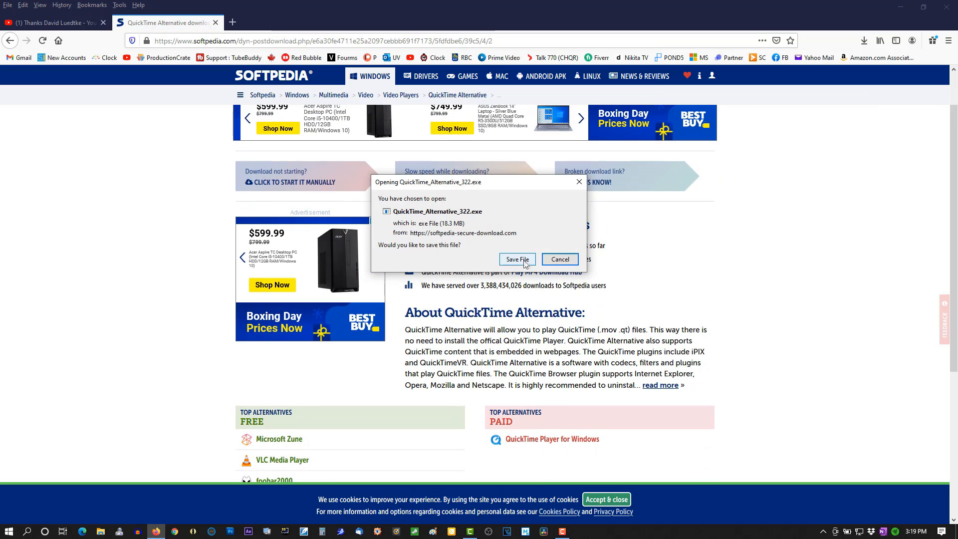
click(516, 259)
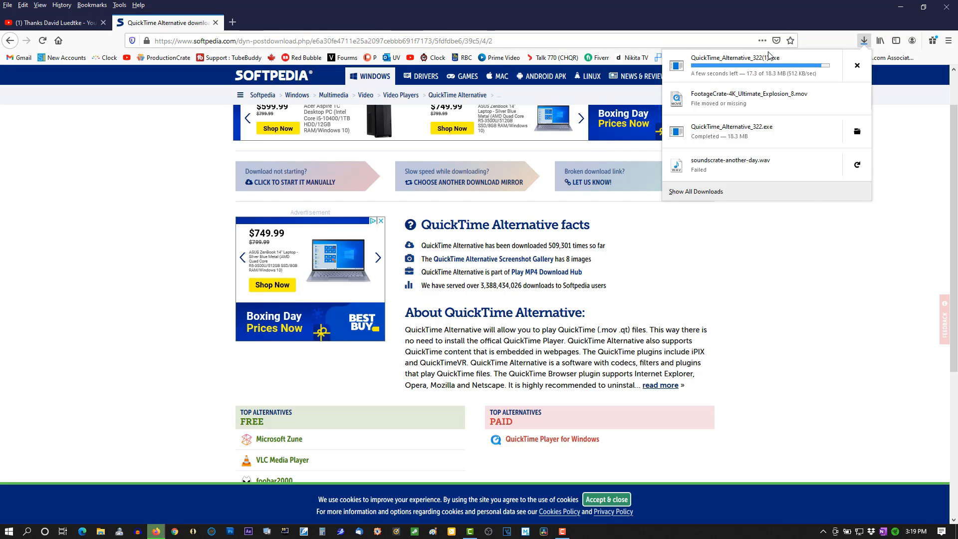
click(27, 530)
text(add)
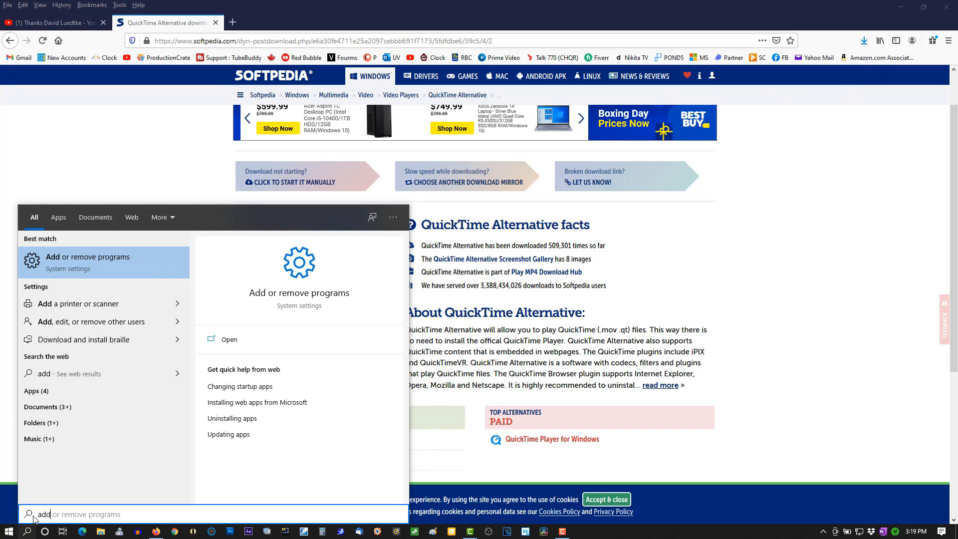
mouse_move(100, 287)
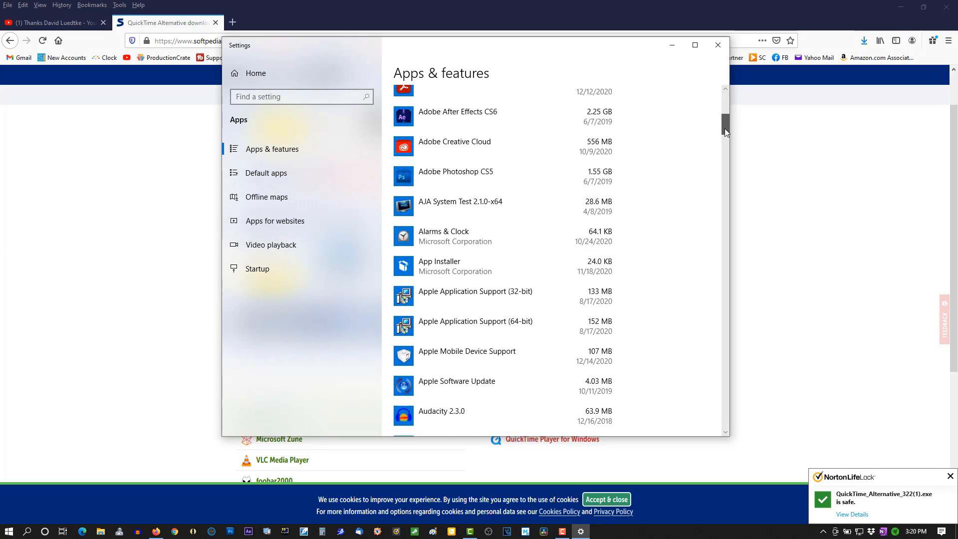
Find QuickTime 7 in Apps & features and uninstall it
scroll(down, 3)
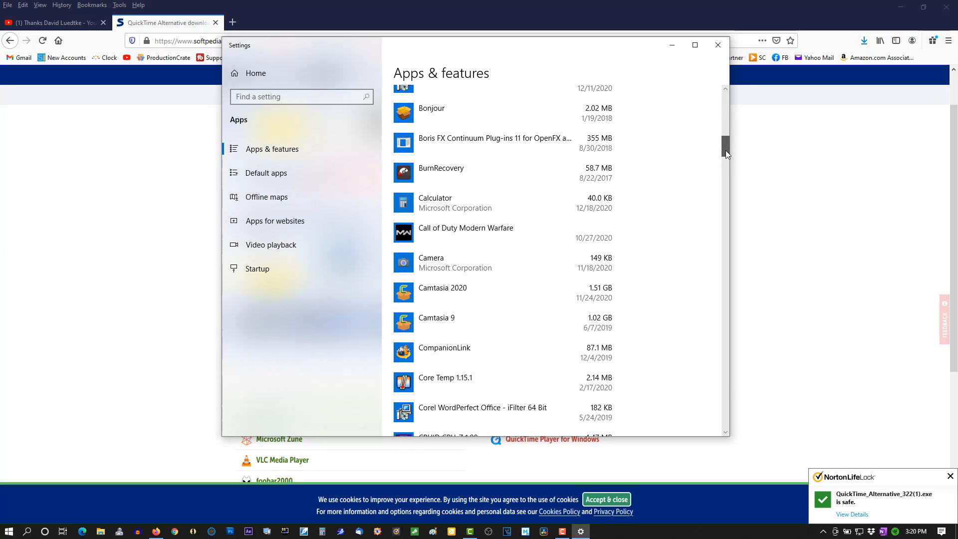
scroll(down, 3)
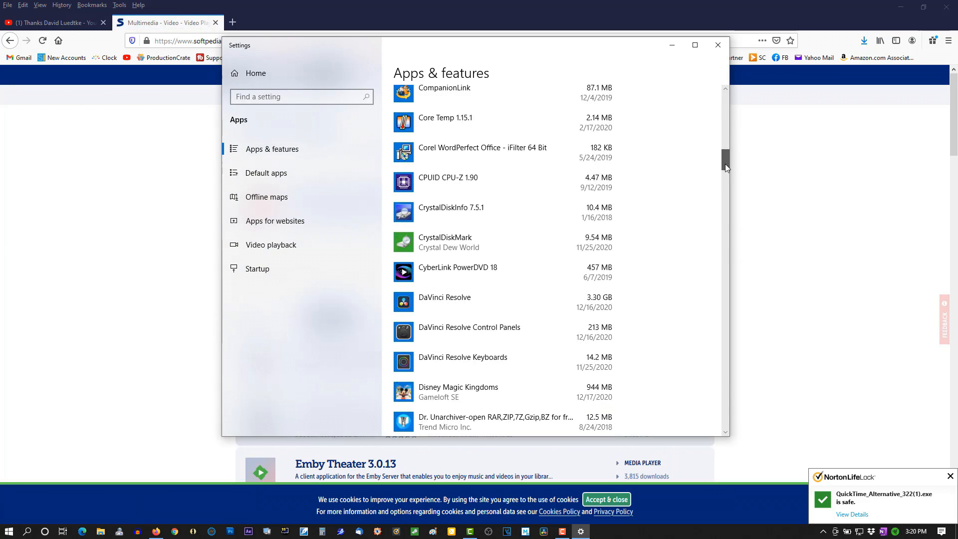
scroll(down, 3)
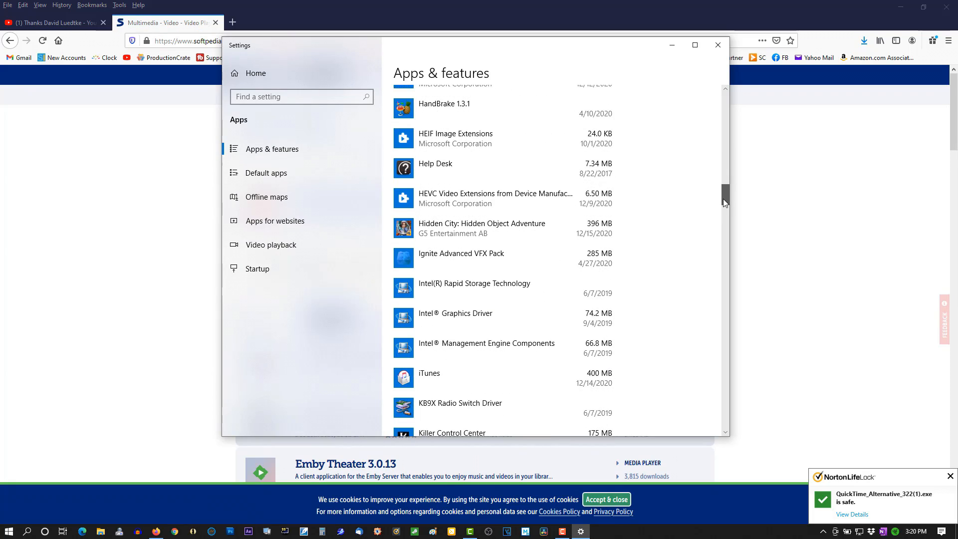
scroll(down, 3)
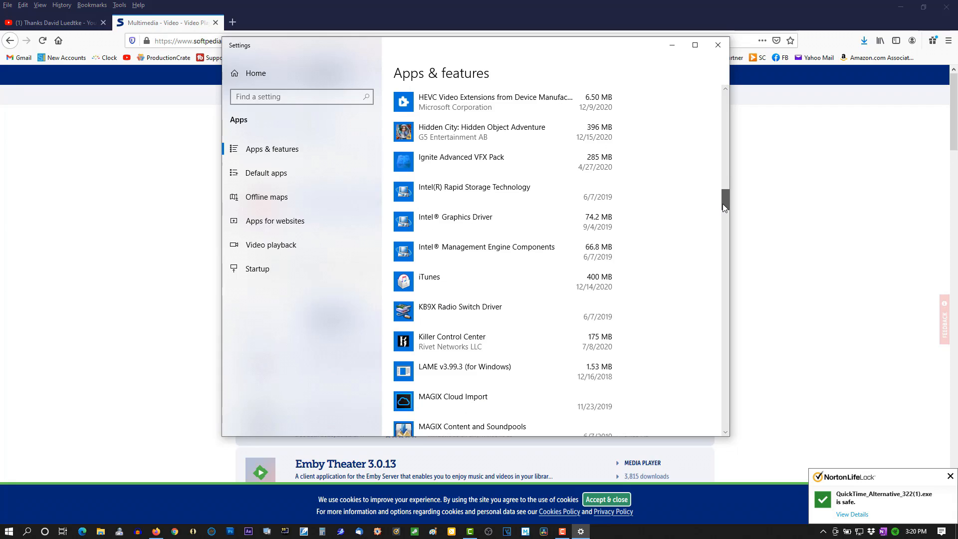
scroll(down, 3)
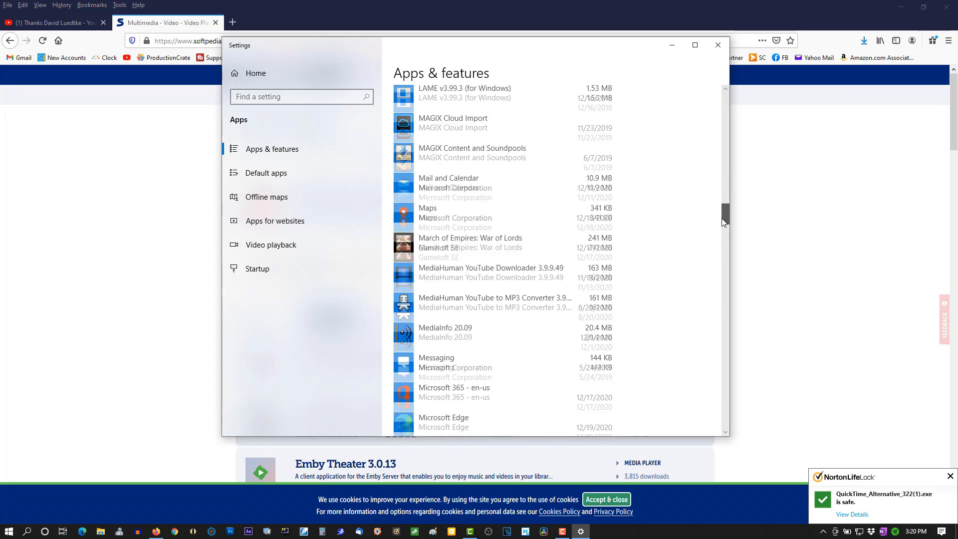
scroll(down, 3)
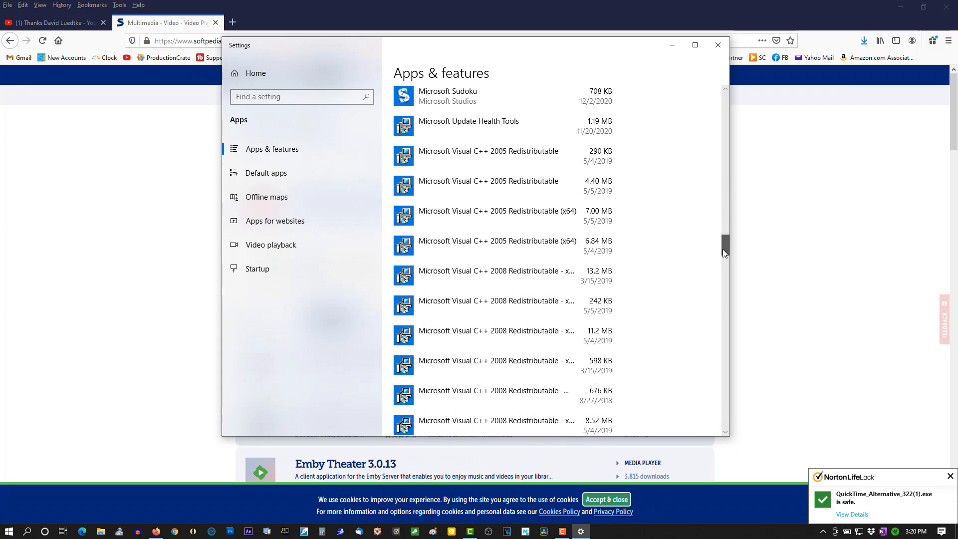
scroll(down, 3)
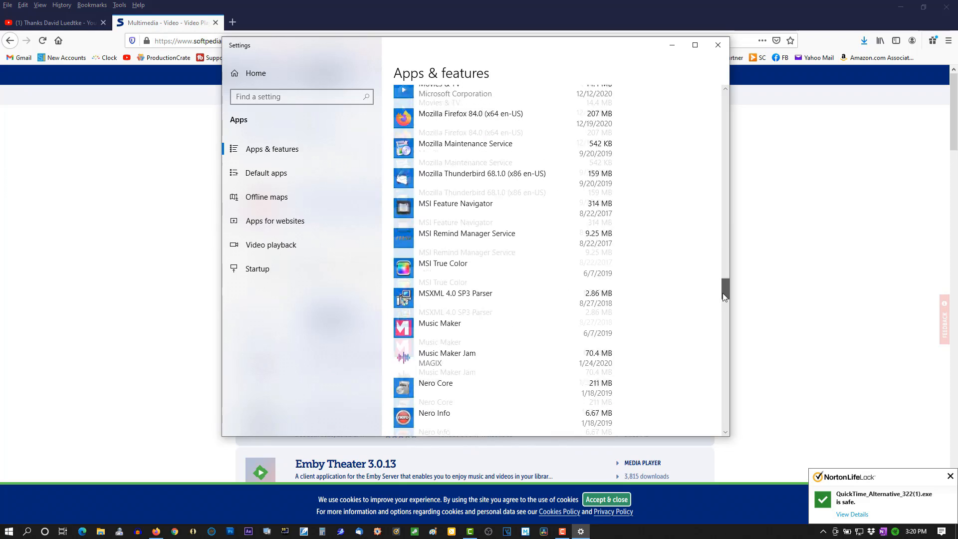
scroll(down, 3)
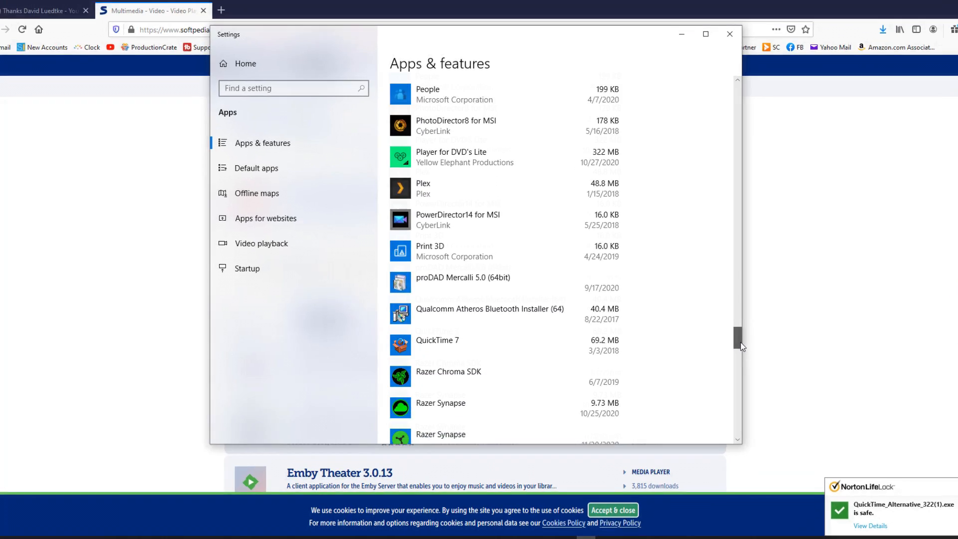
click(438, 340)
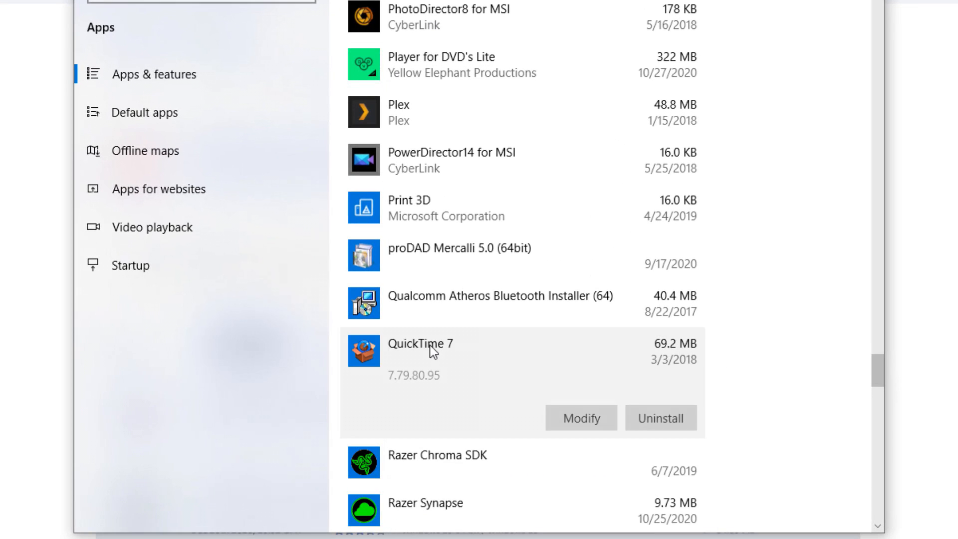
click(660, 418)
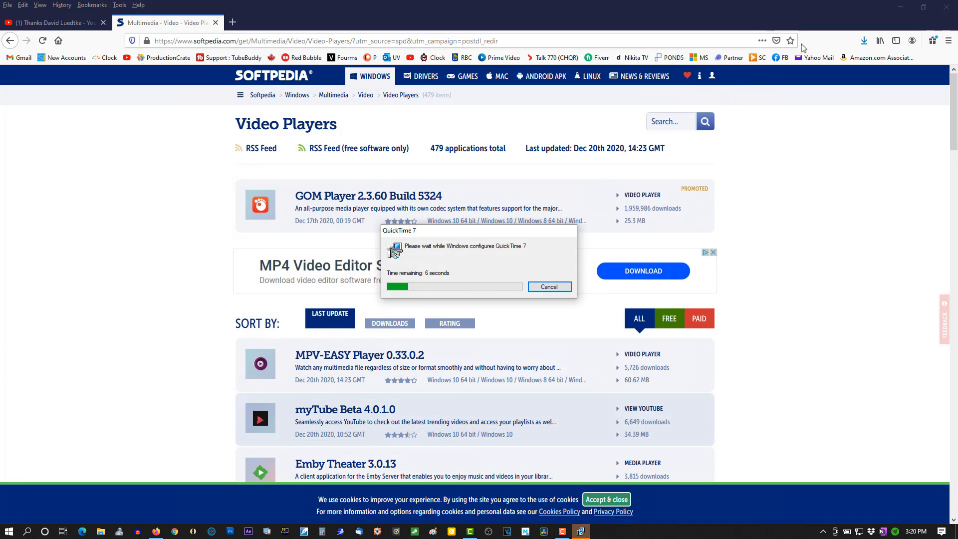
Launch QuickTime_Alternative_322(1).exe from Firefox's downloads list after QuickTime 7 removal finishes
click(863, 41)
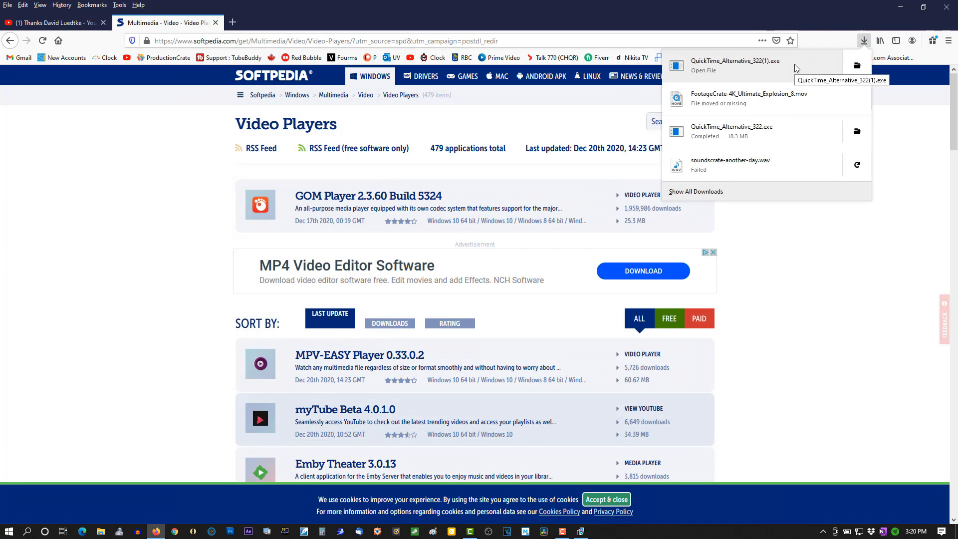
mouse_move(883, 117)
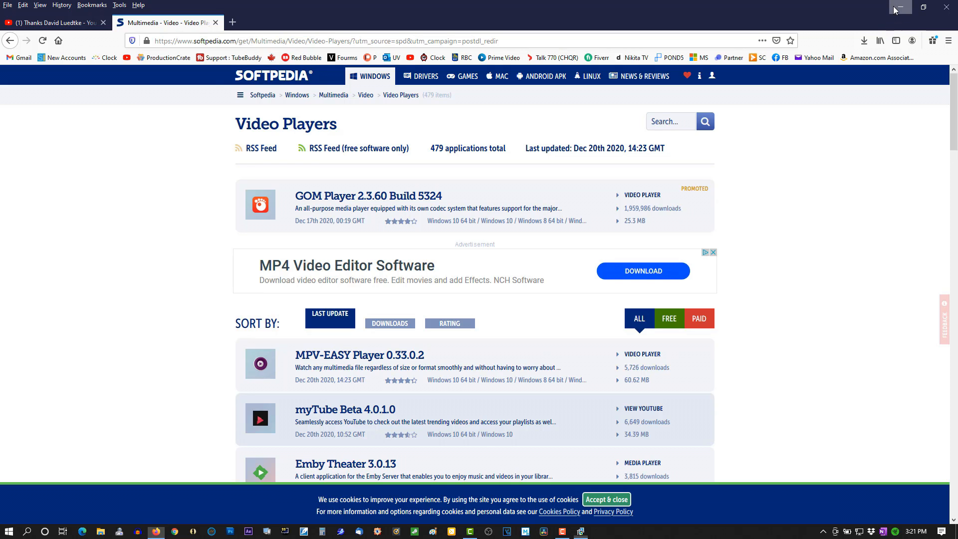
click(898, 6)
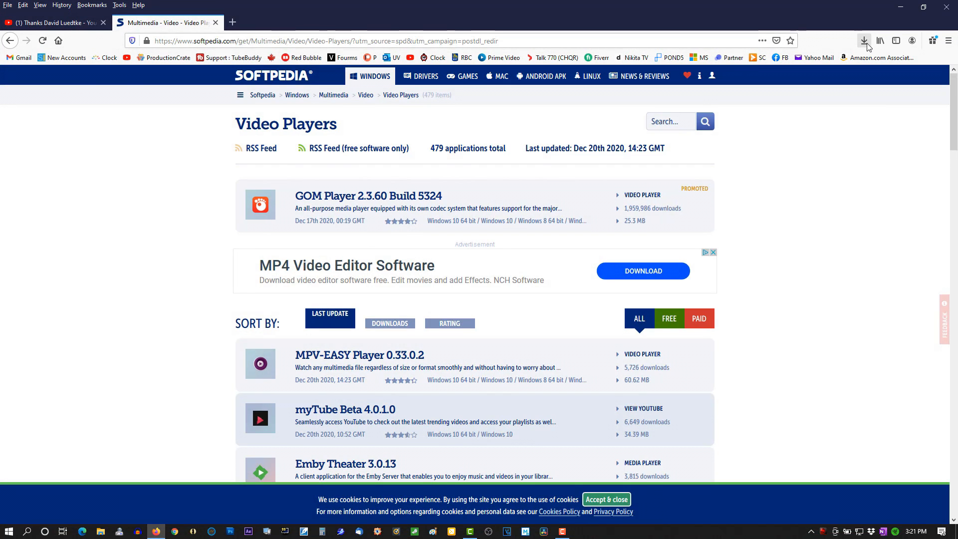
mouse_move(817, 56)
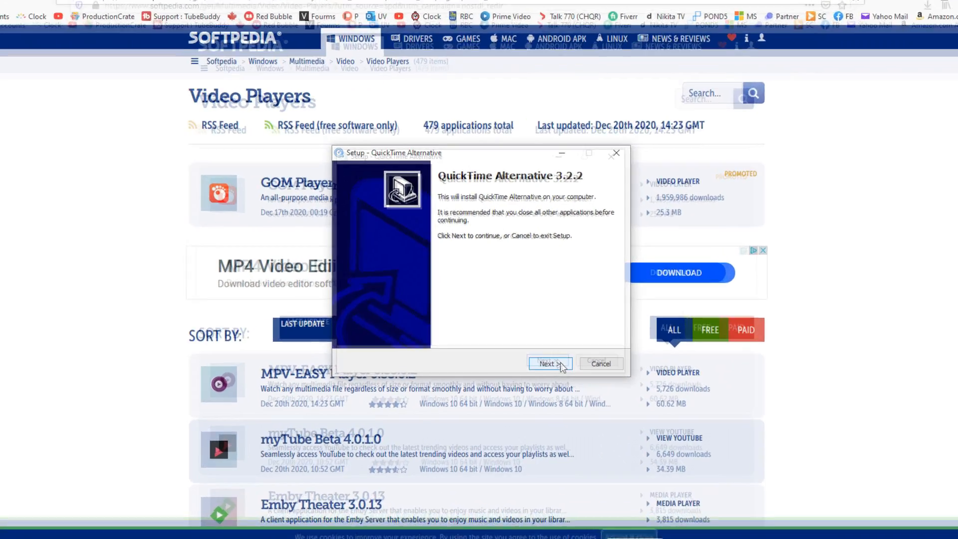
Pass the welcome and information pages and include the Media Player Classic component
click(547, 364)
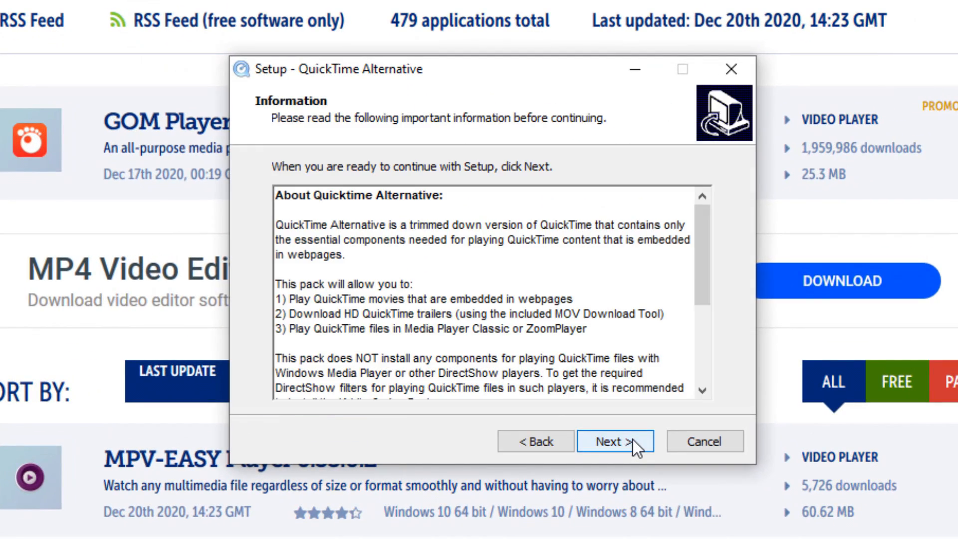
click(614, 440)
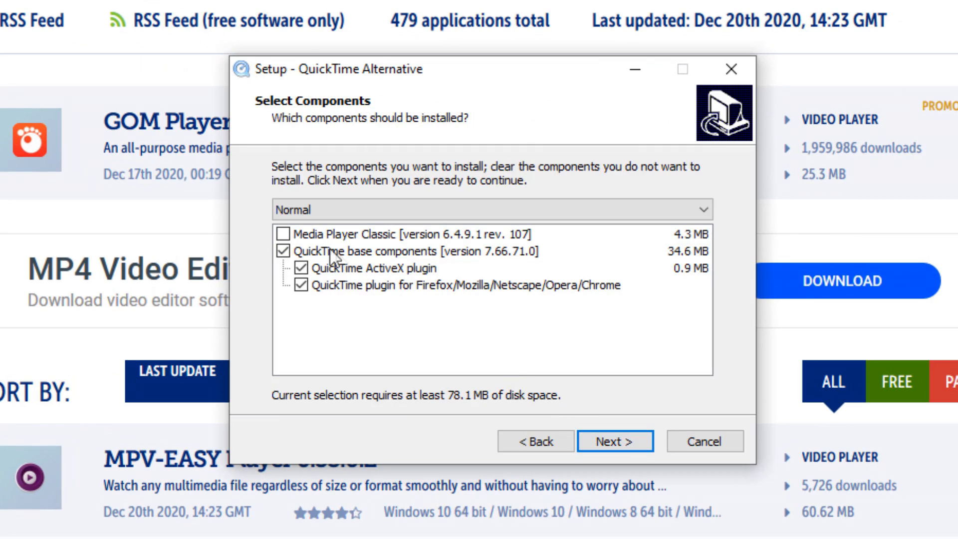
click(285, 234)
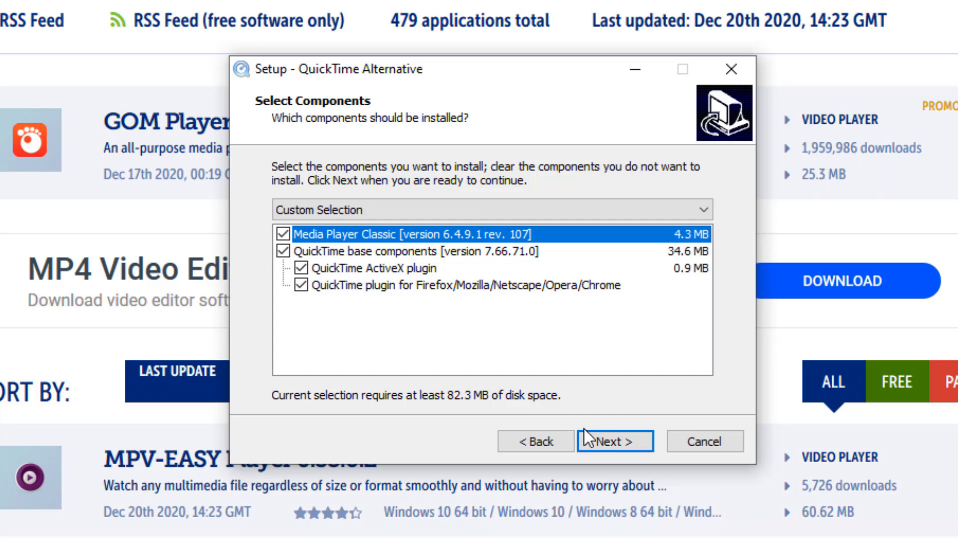
click(614, 441)
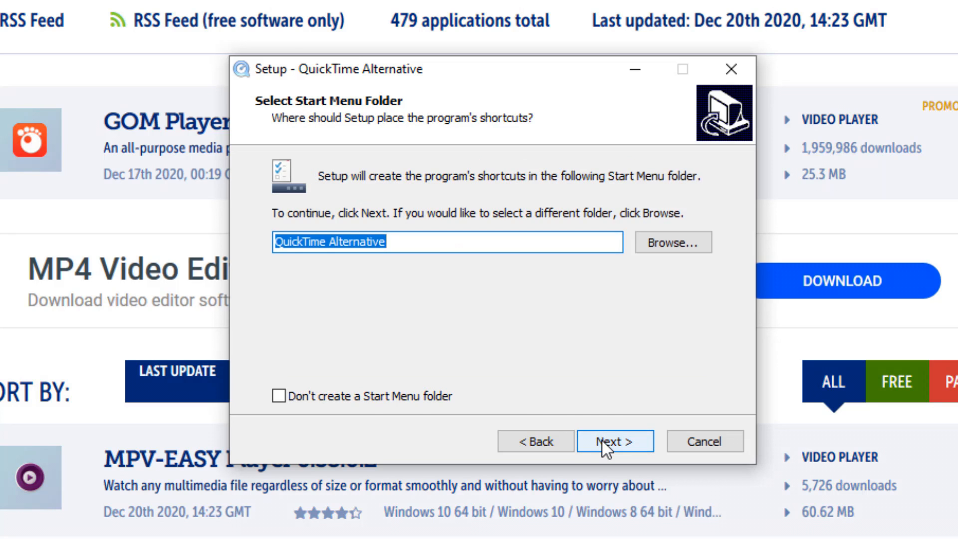
Accept the default shortcuts folder and additional tasks, and begin installing
click(614, 440)
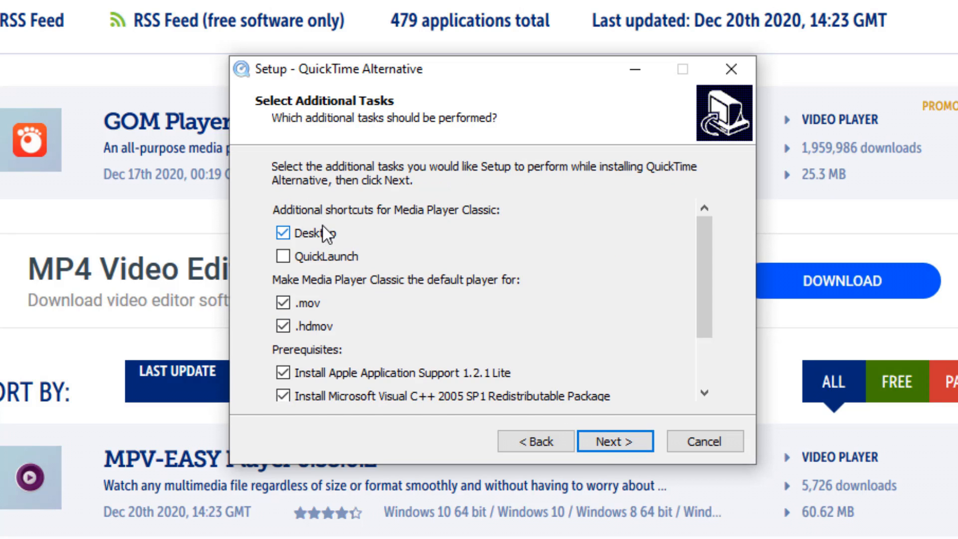
mouse_move(680, 295)
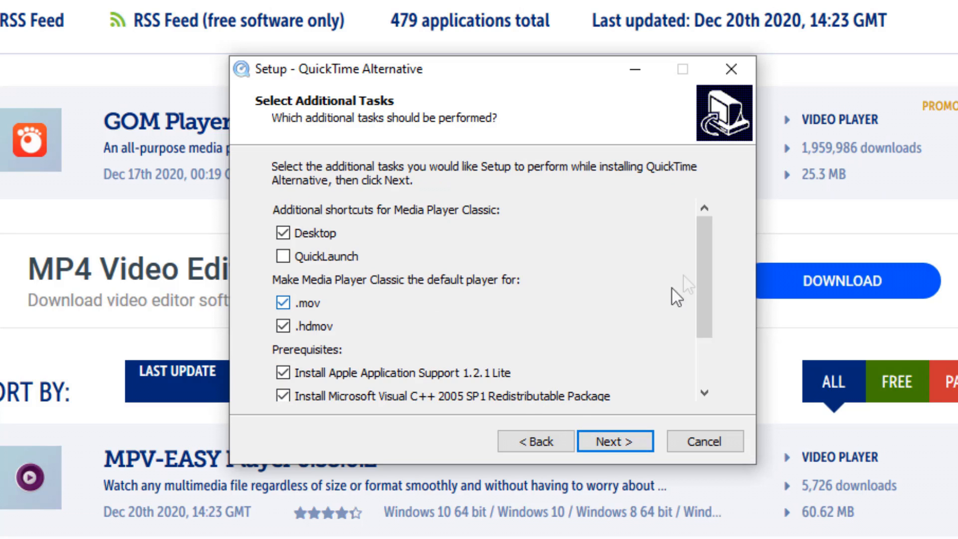
scroll(down, 3)
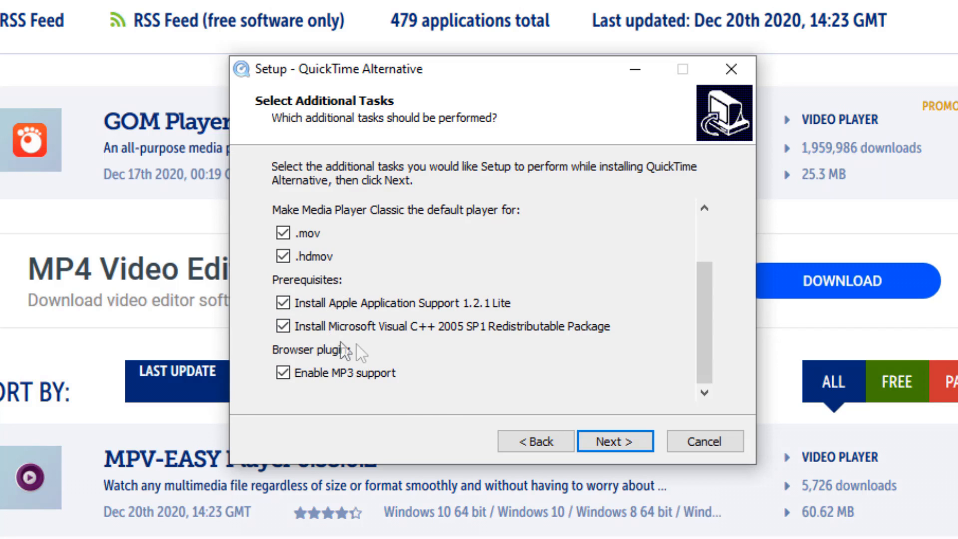
mouse_move(607, 434)
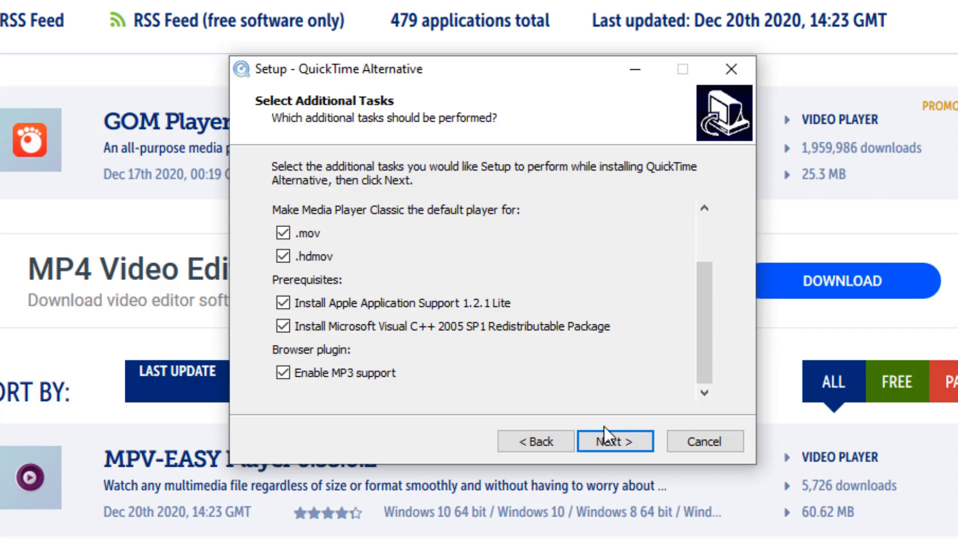
click(614, 441)
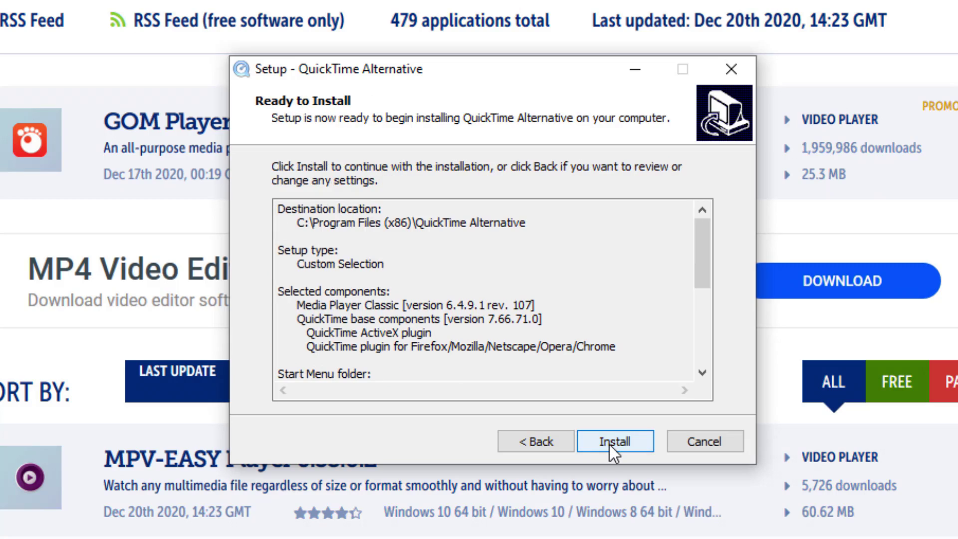
click(615, 441)
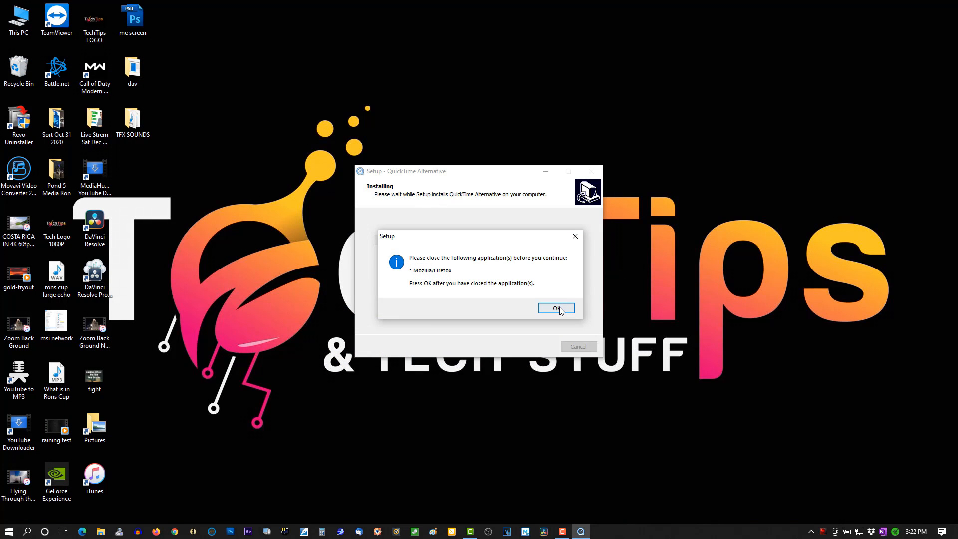
Confirm the close-applications prompt and finish QuickTime Alternative Setup
click(555, 308)
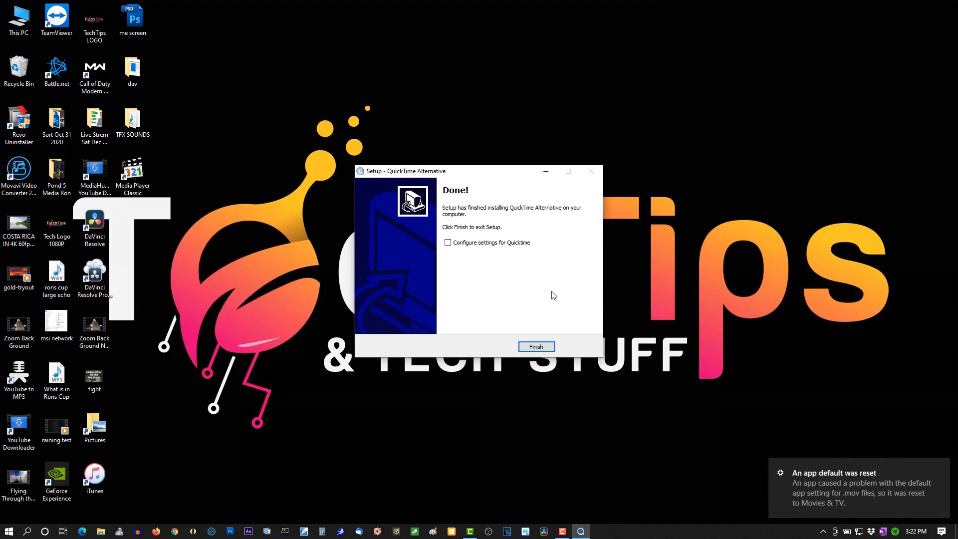
mouse_move(544, 295)
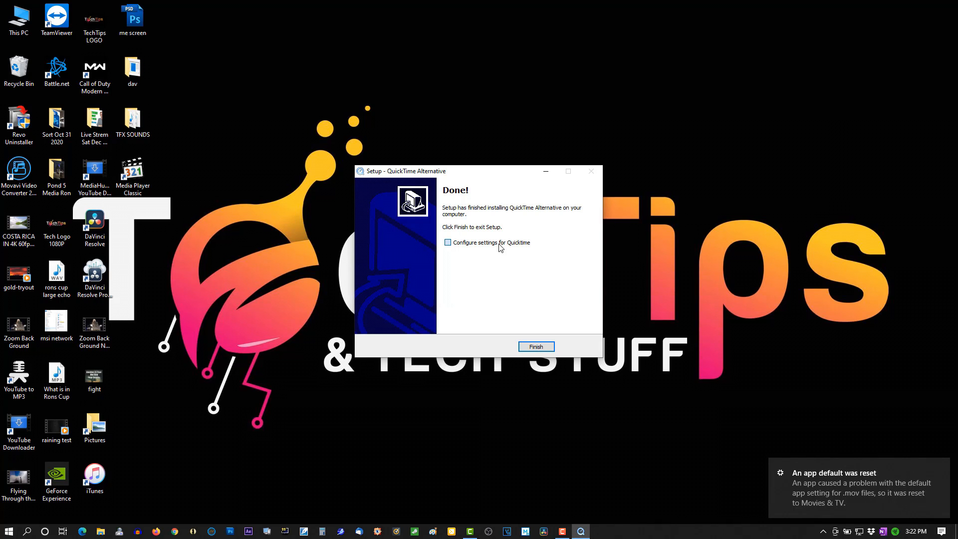
click(535, 346)
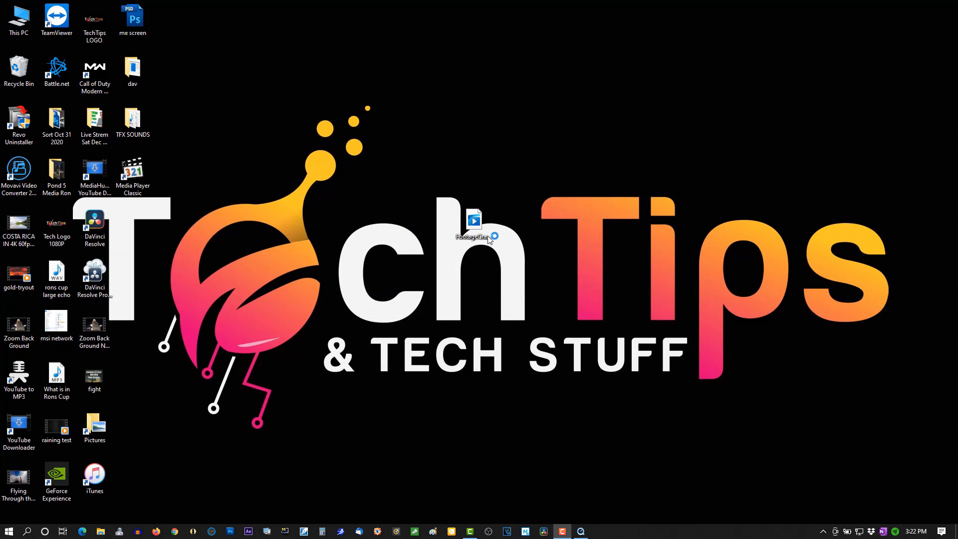
mouse_move(479, 247)
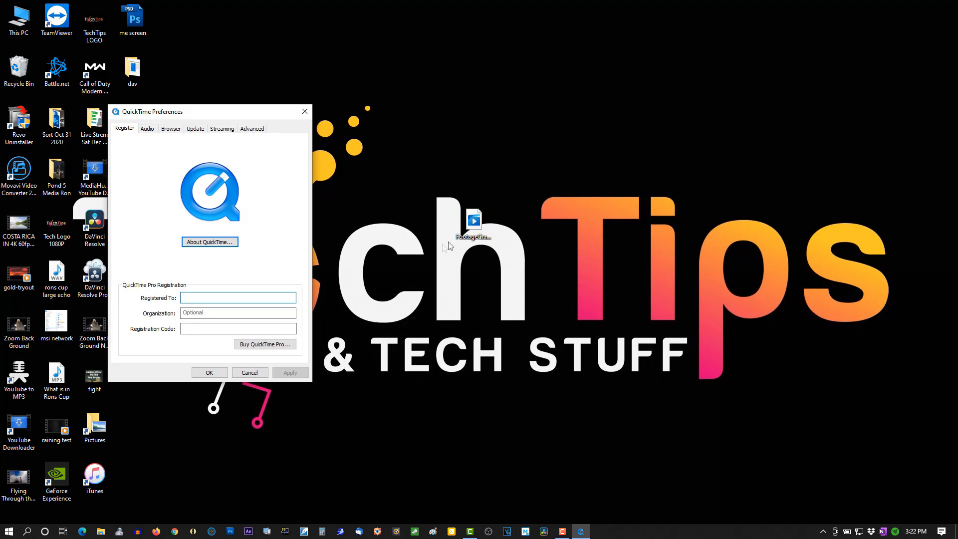
mouse_move(280, 368)
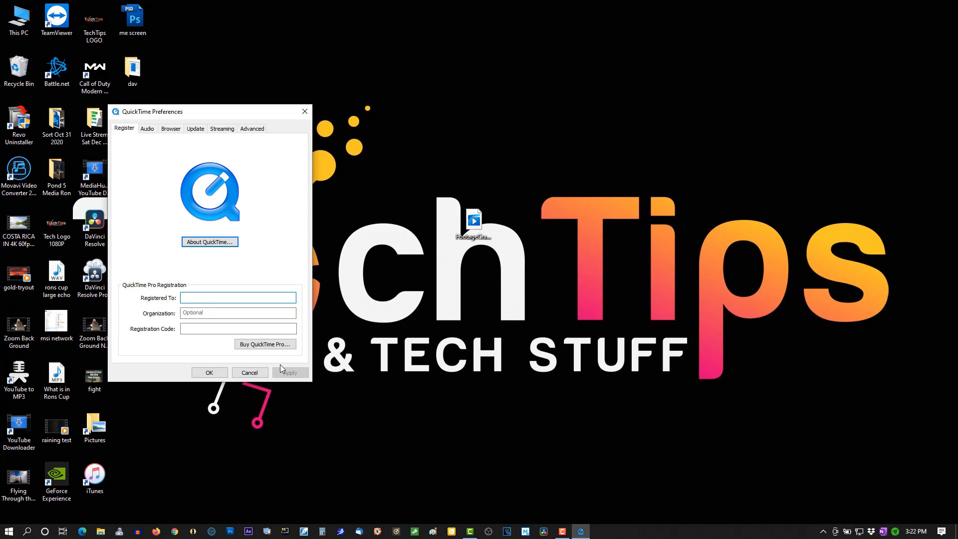
Cancel QuickTime Preferences and open the explosion MOV file on the desktop
click(250, 372)
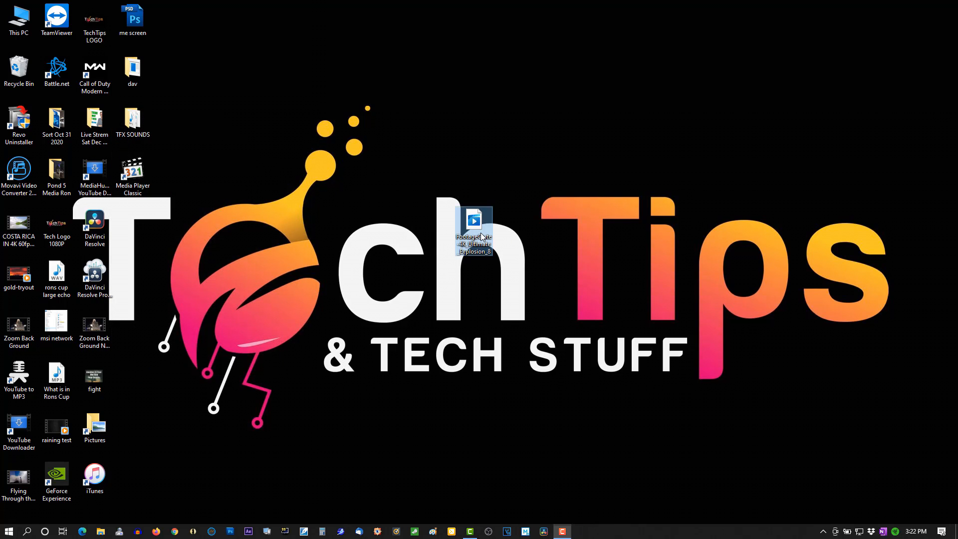
double_click(473, 229)
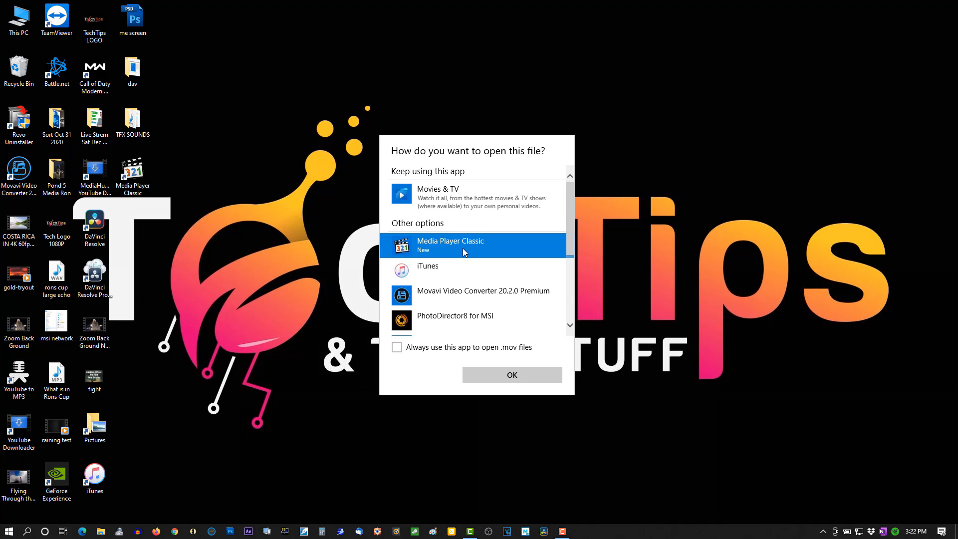
mouse_move(464, 270)
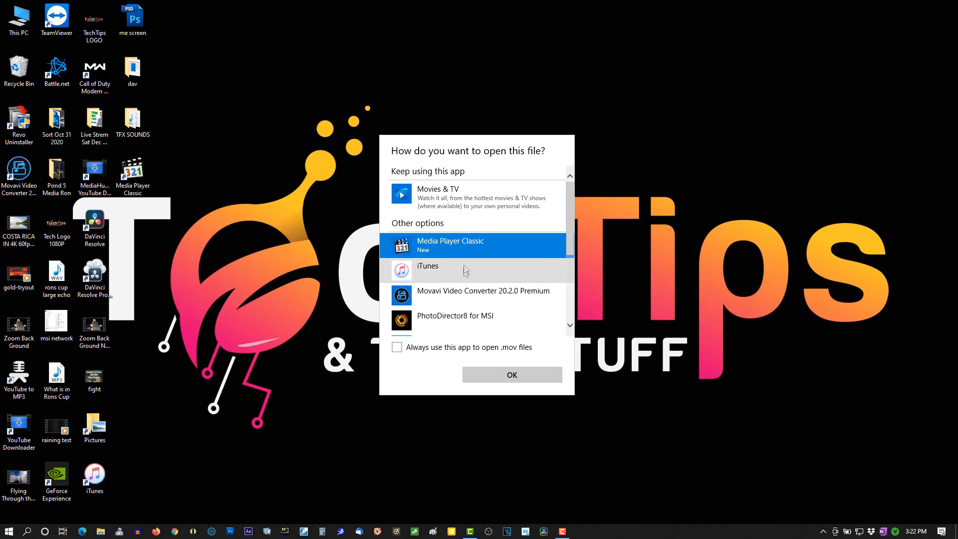
mouse_move(587, 163)
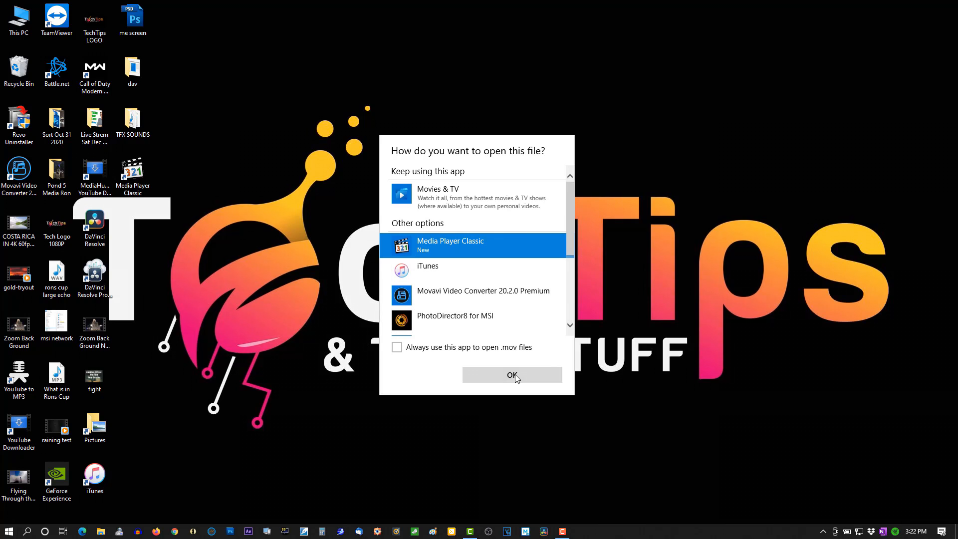
Choose Media Player Classic in the 'How do you want to open this file?' dialog
click(511, 376)
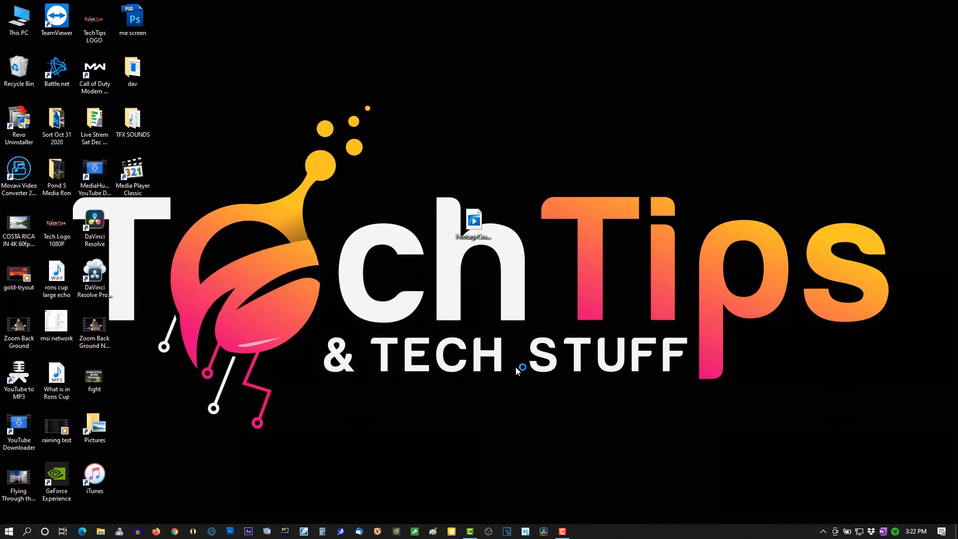
double_click(132, 171)
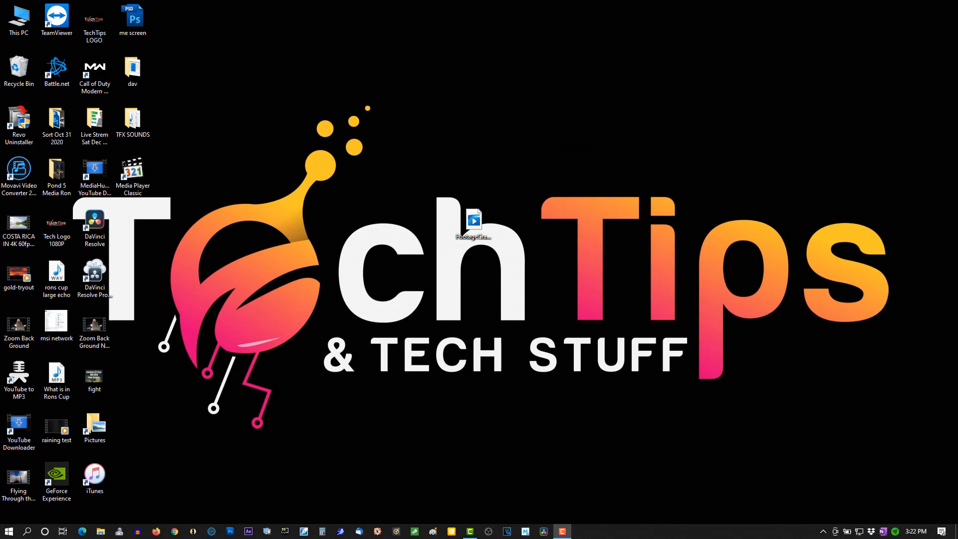
mouse_move(836, 414)
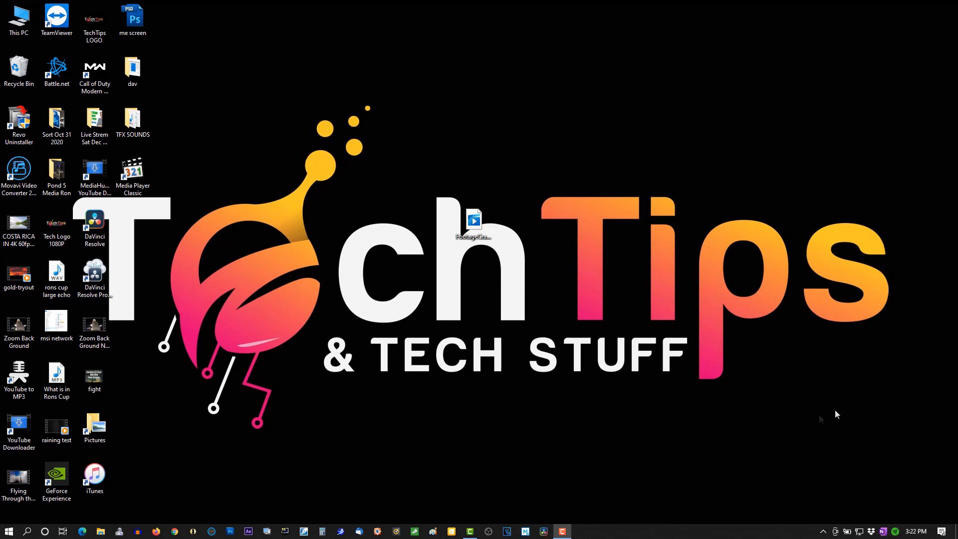
mouse_move(523, 527)
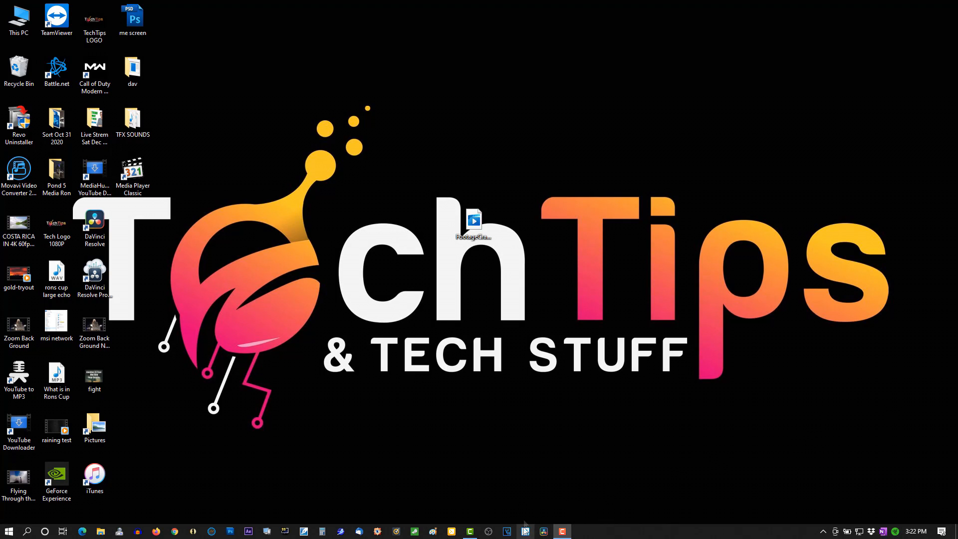
mouse_move(434, 333)
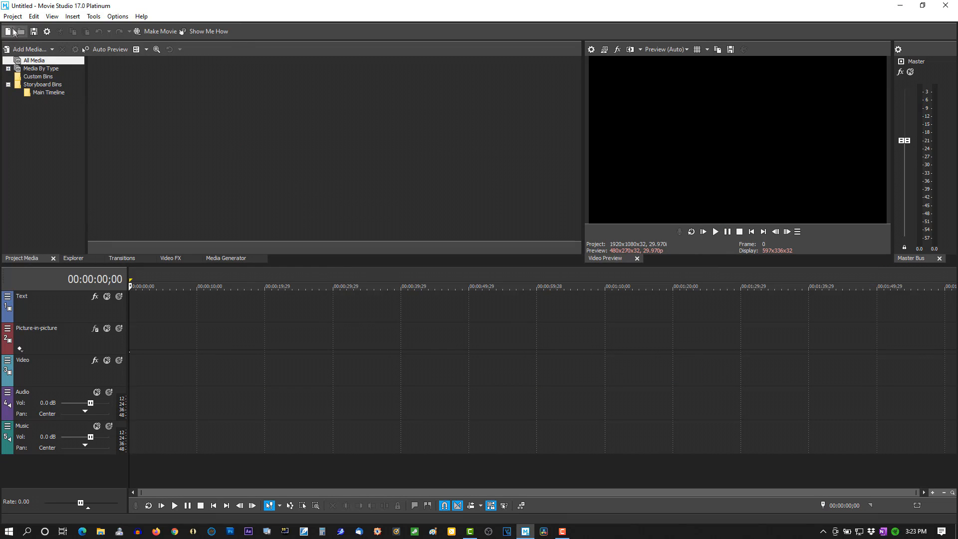
Add FootageCrate-4K_Ultimate_Explosion_8 via Project > Add Media, then dismiss the unsupported-type error
click(12, 16)
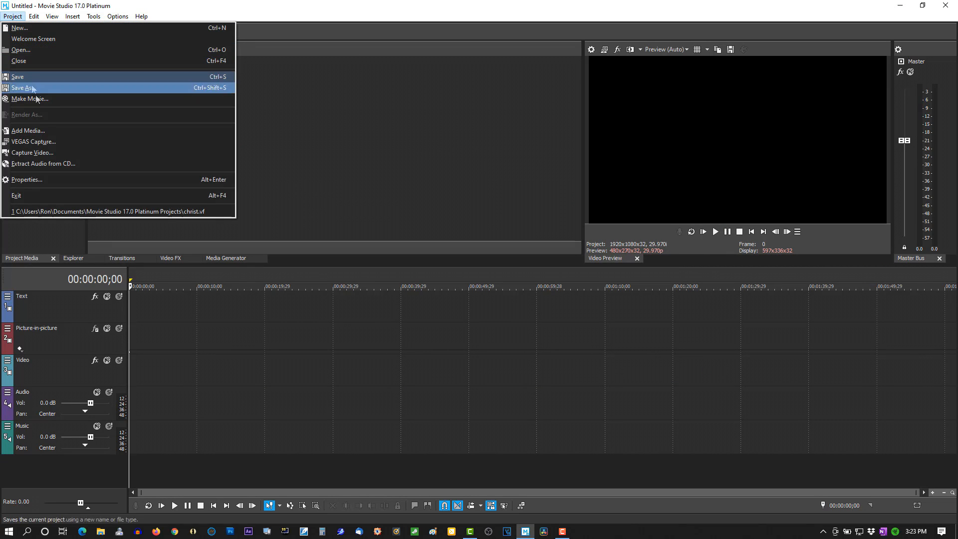
click(28, 130)
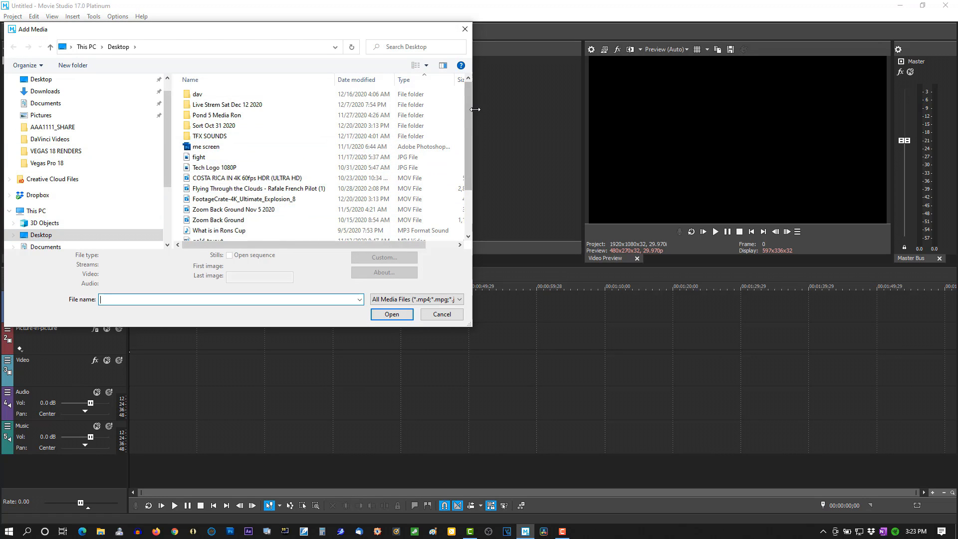
scroll(down, 3)
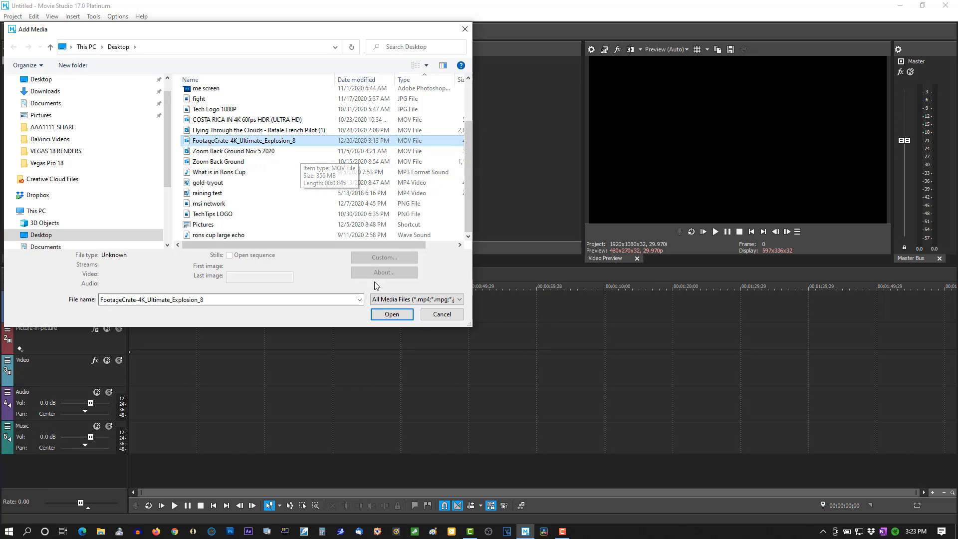
click(391, 313)
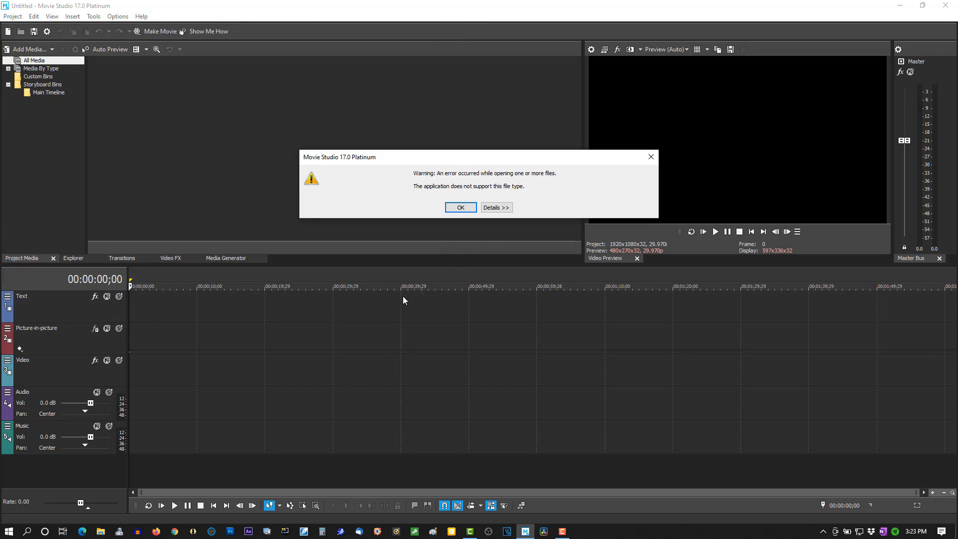
click(495, 207)
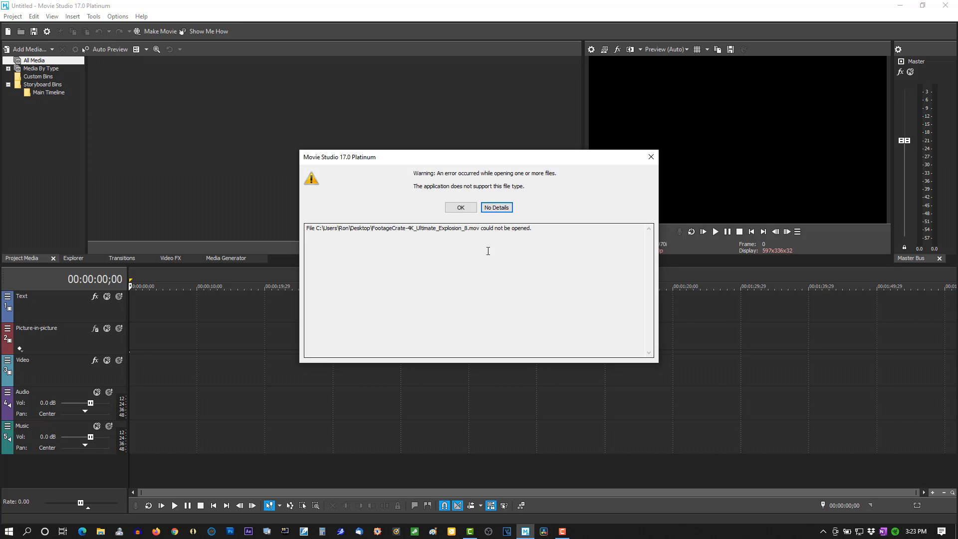
click(460, 207)
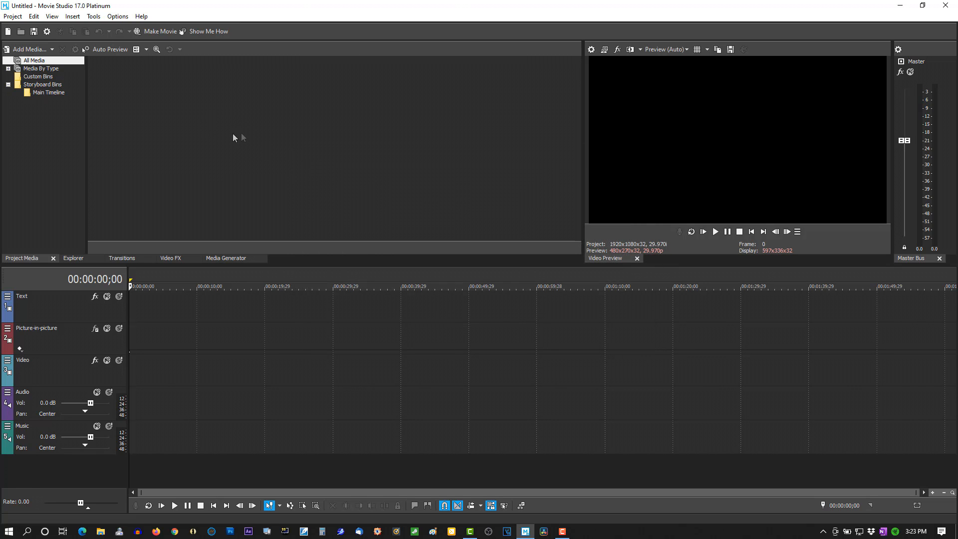
Change the MOV file's default app to Media Player Classic in its Properties
click(905, 5)
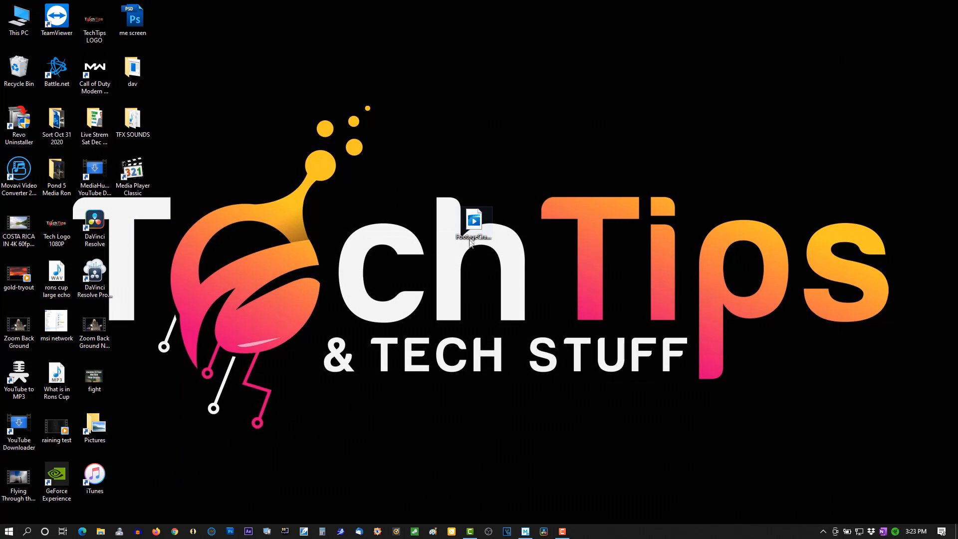
right_click(474, 229)
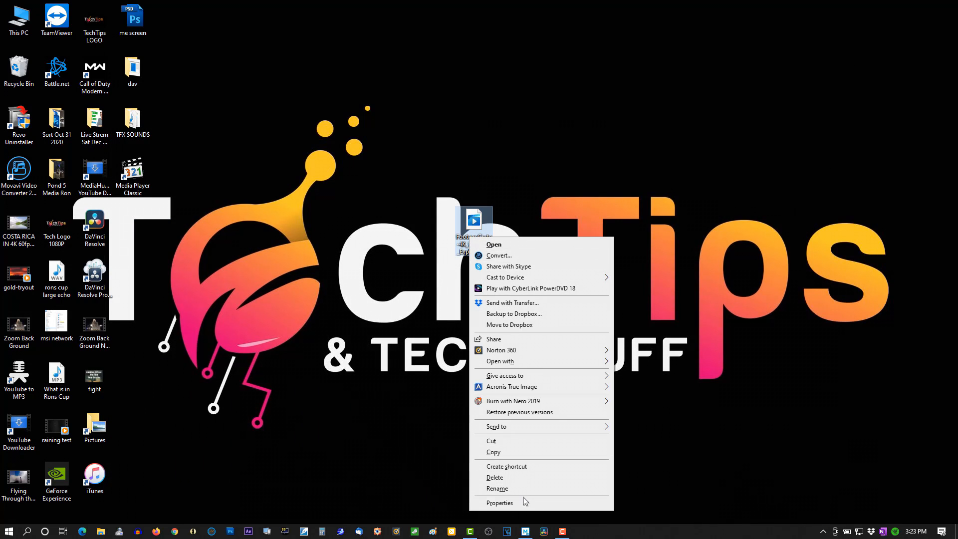
click(500, 502)
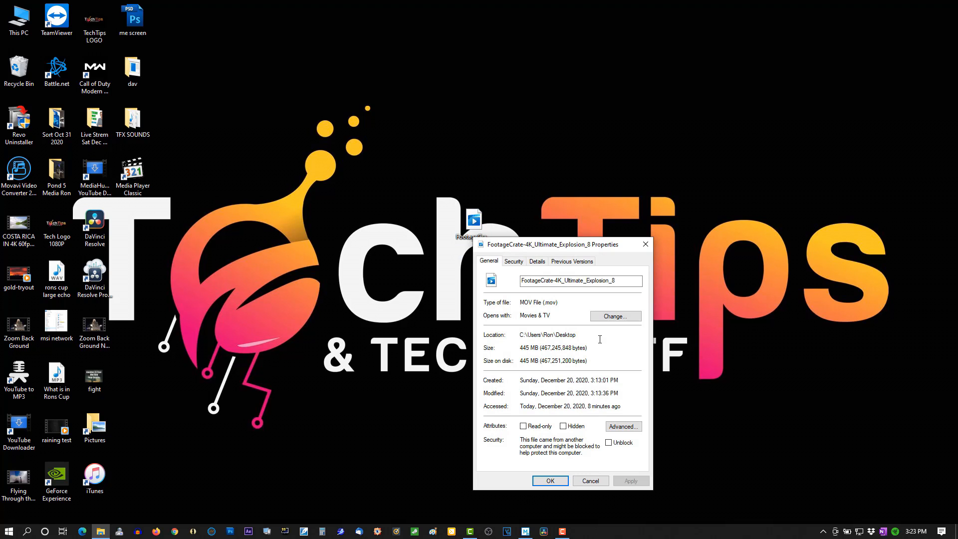
mouse_move(615, 326)
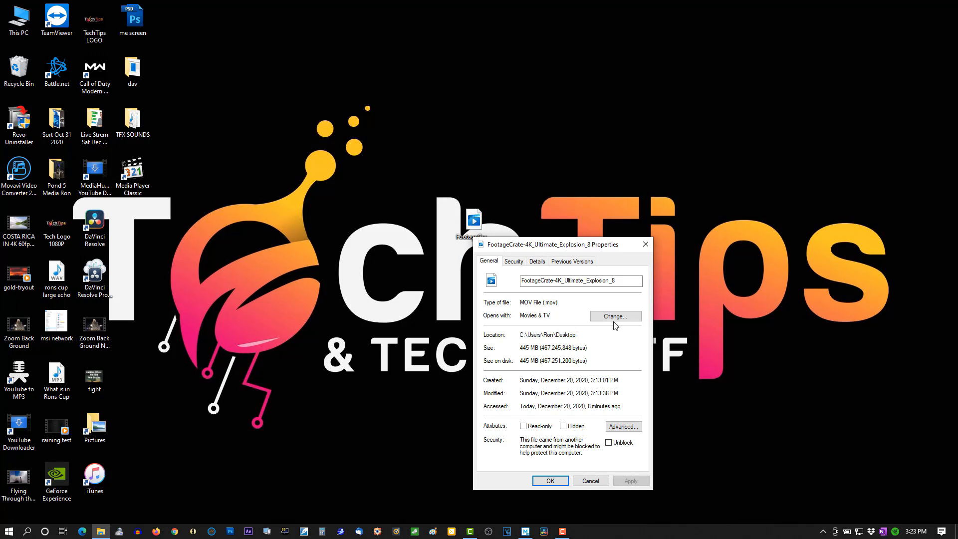
click(614, 316)
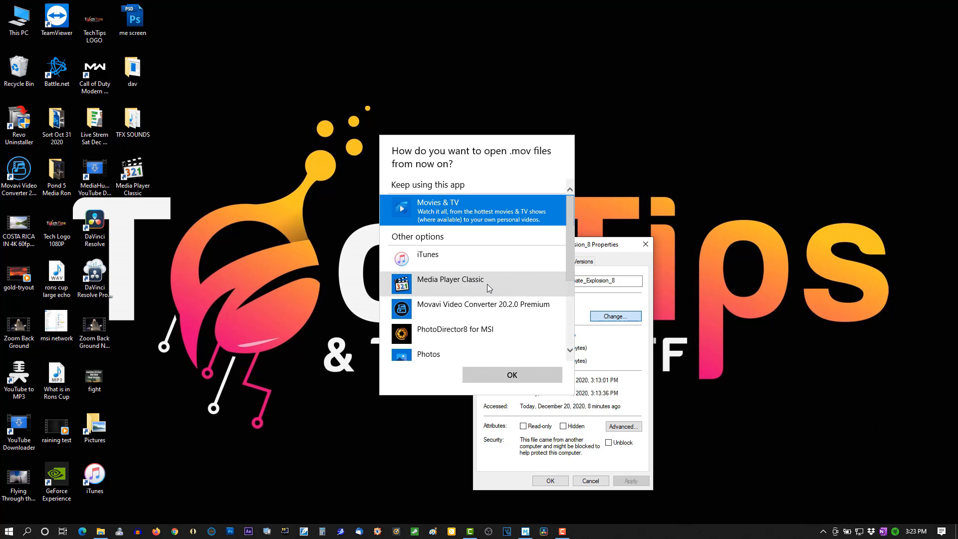
click(450, 279)
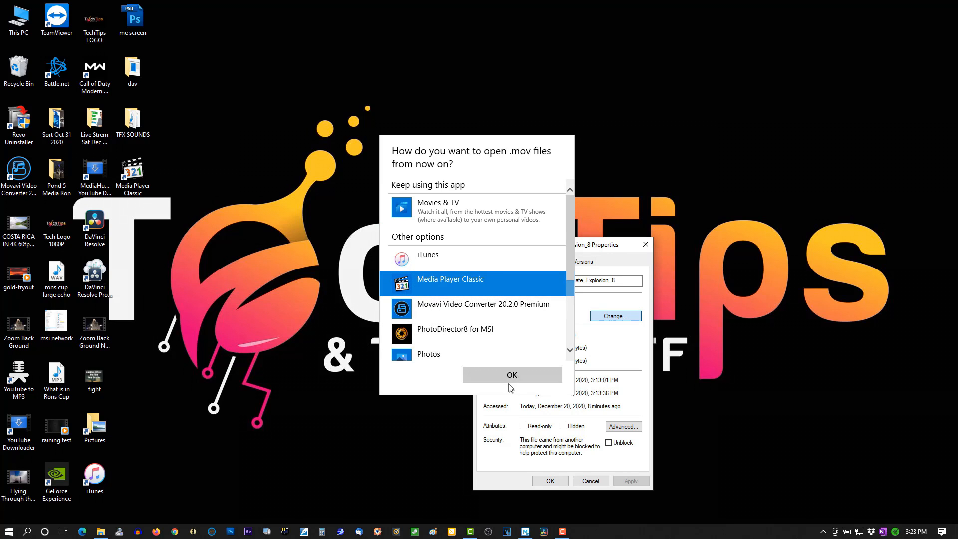
click(512, 375)
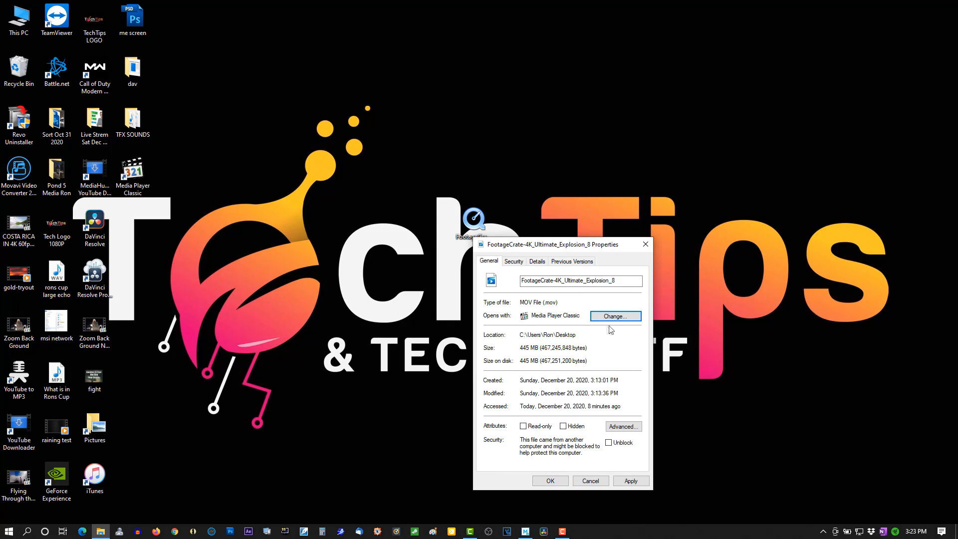
mouse_move(564, 318)
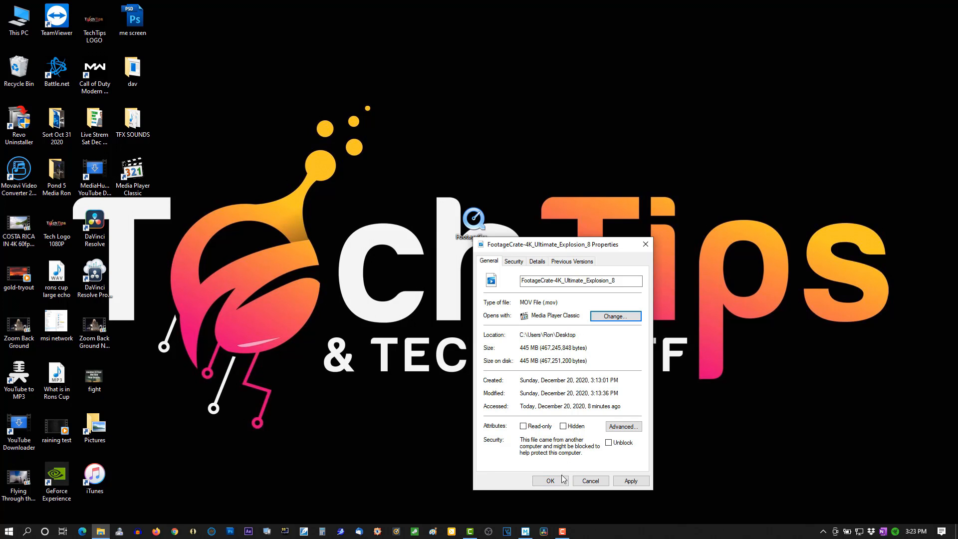
click(549, 480)
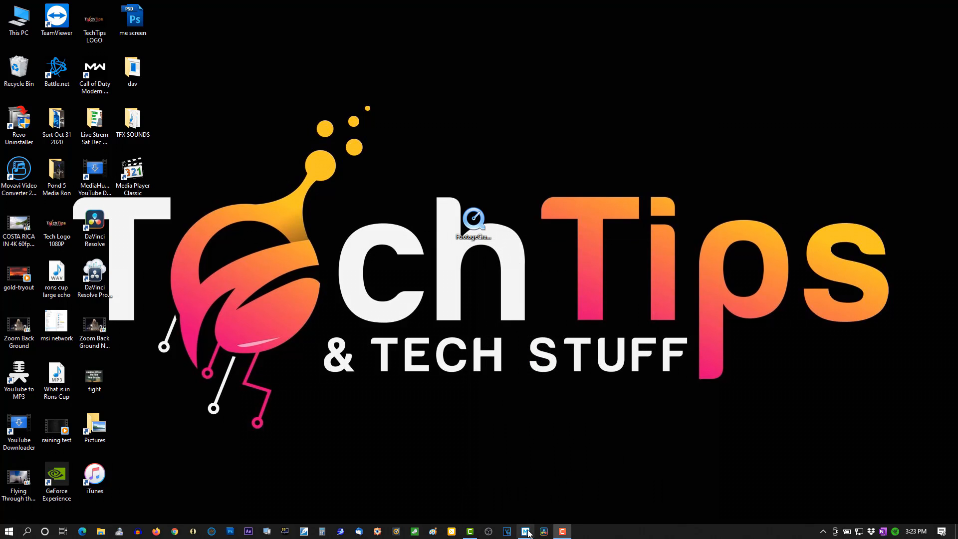
click(524, 531)
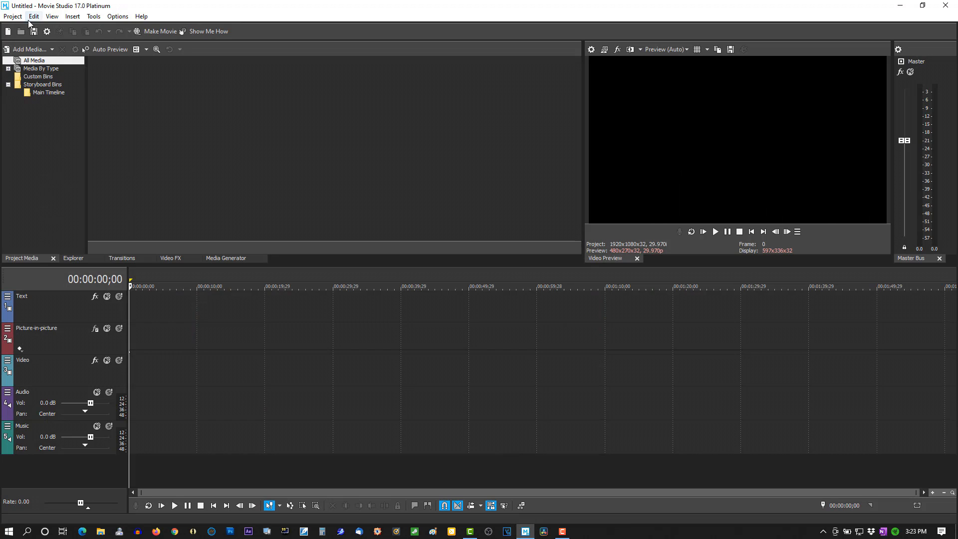
click(12, 16)
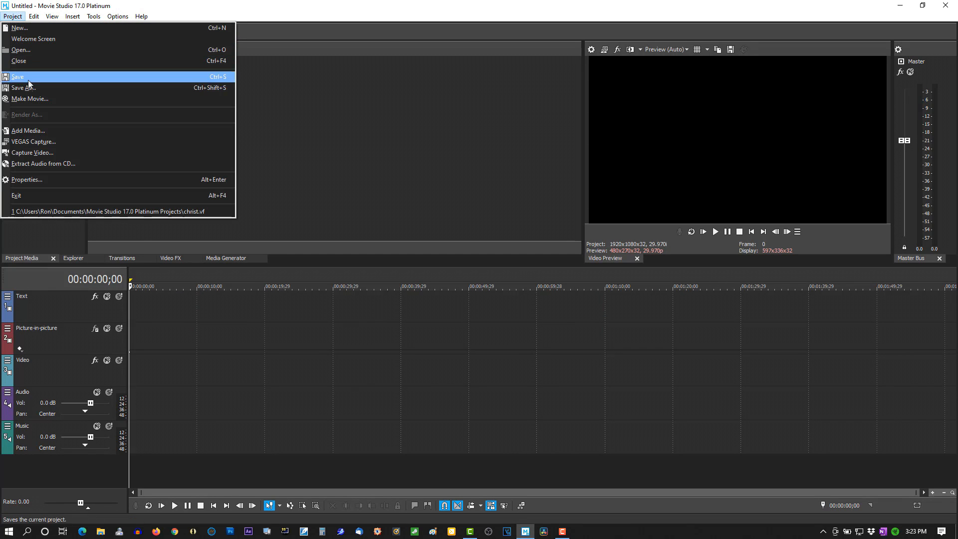
click(27, 132)
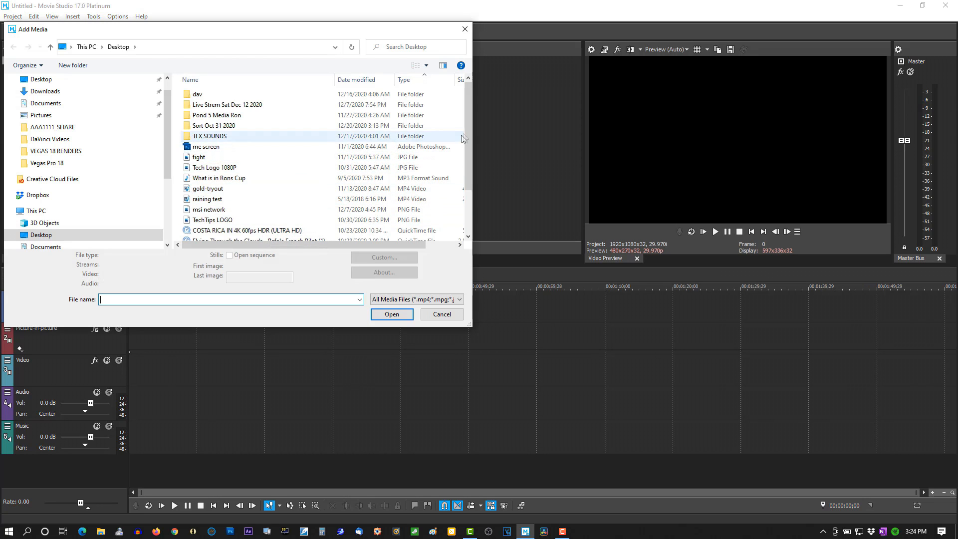
scroll(down, 3)
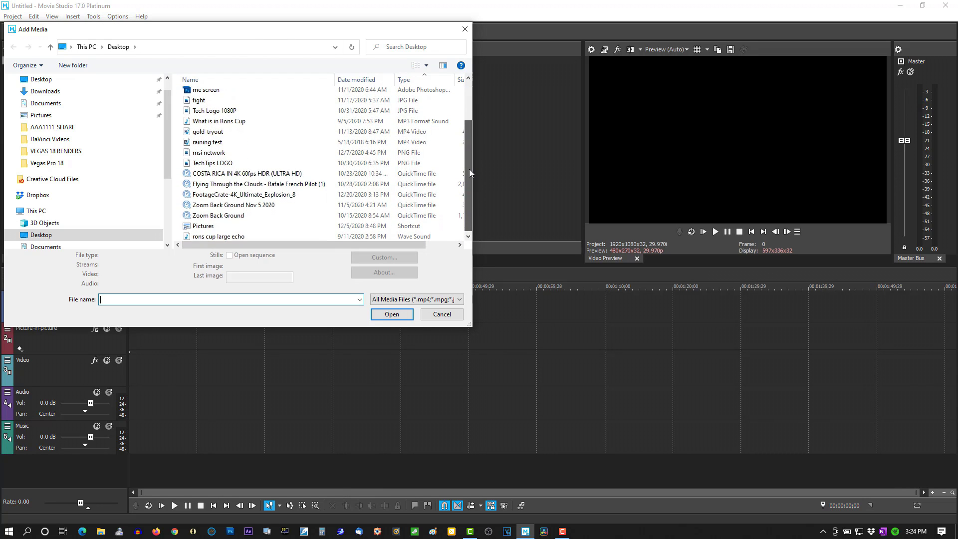
click(244, 193)
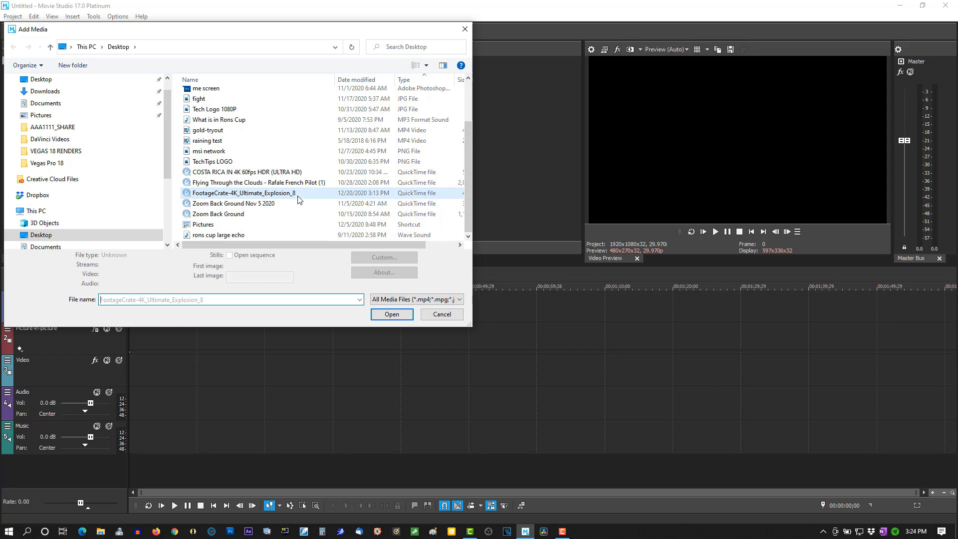
click(391, 313)
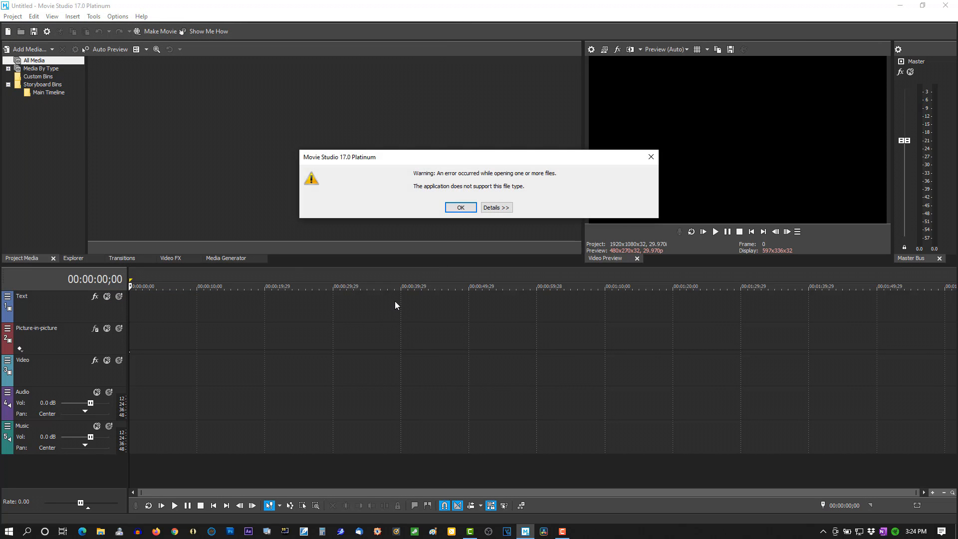
click(459, 207)
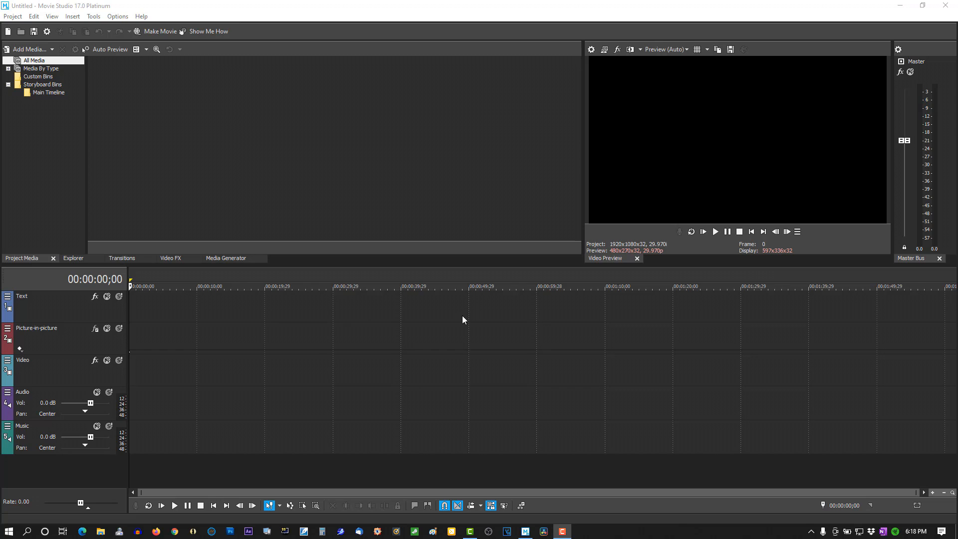
mouse_move(420, 279)
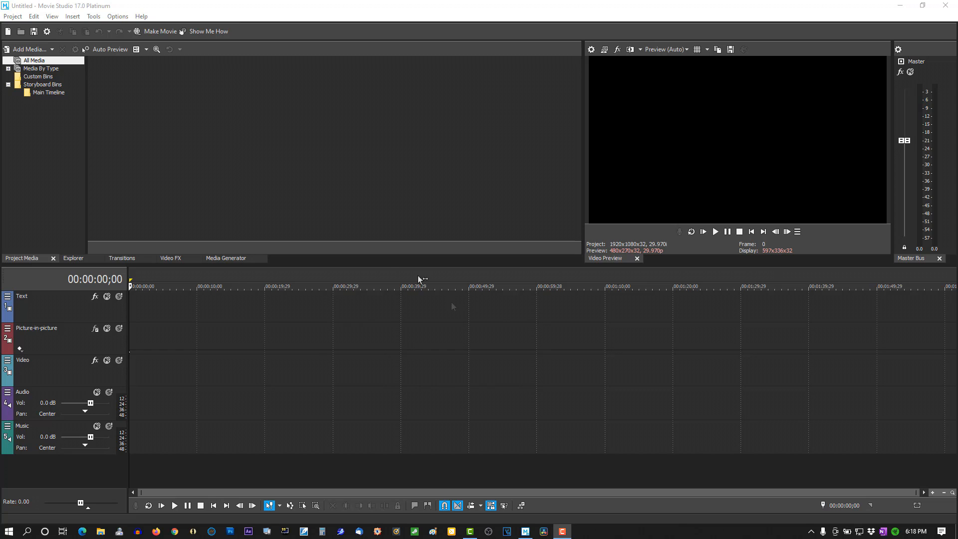
mouse_move(126, 25)
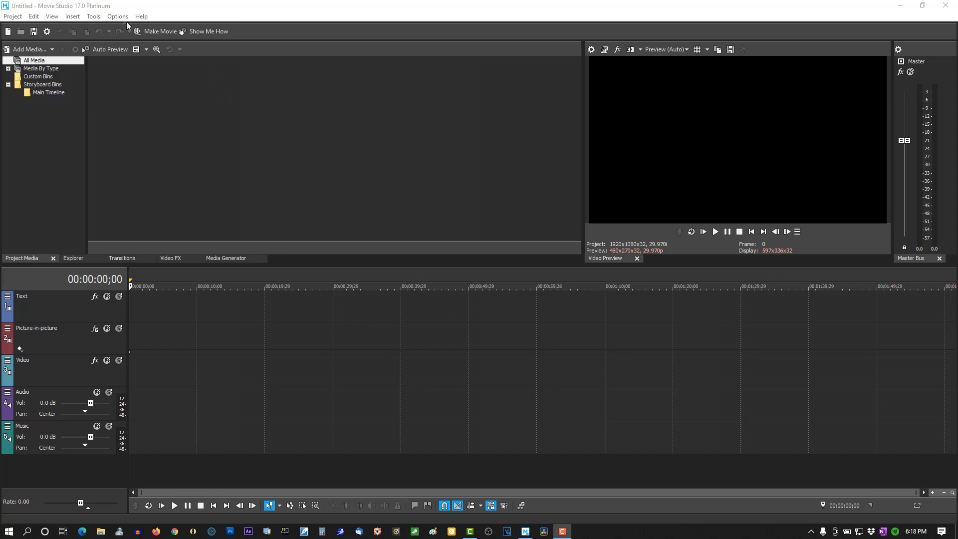
mouse_move(898, 10)
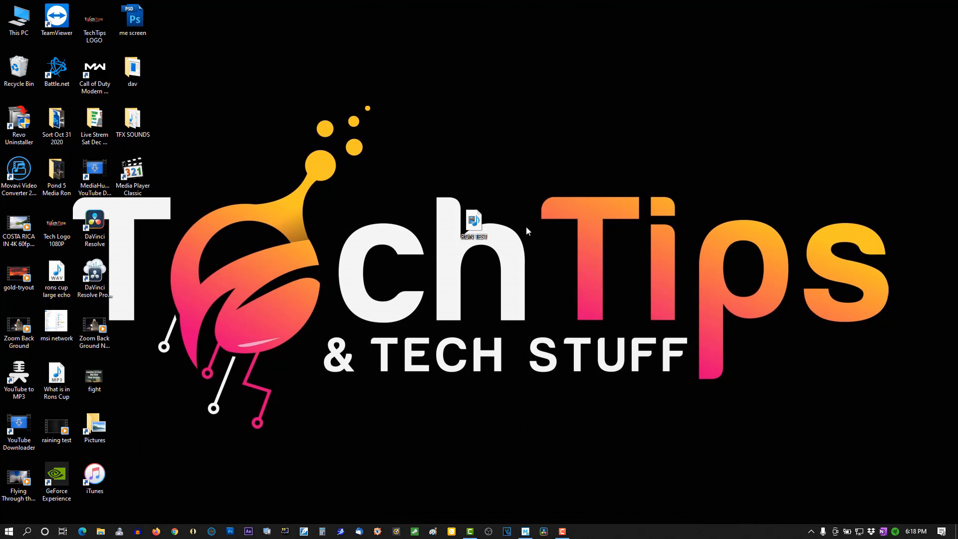
Change RON TEST.mov's opens-with app in Properties to Media Player Classic
right_click(473, 221)
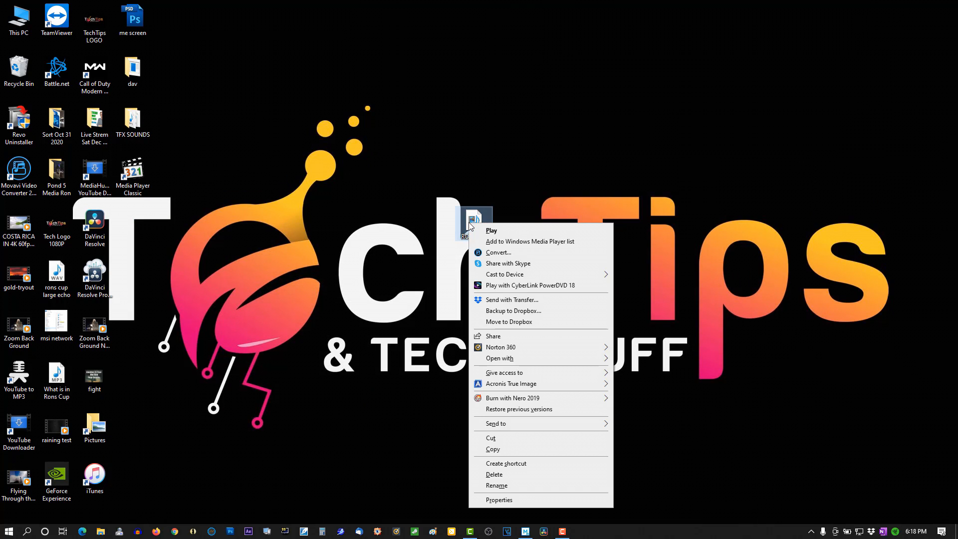
mouse_move(501, 423)
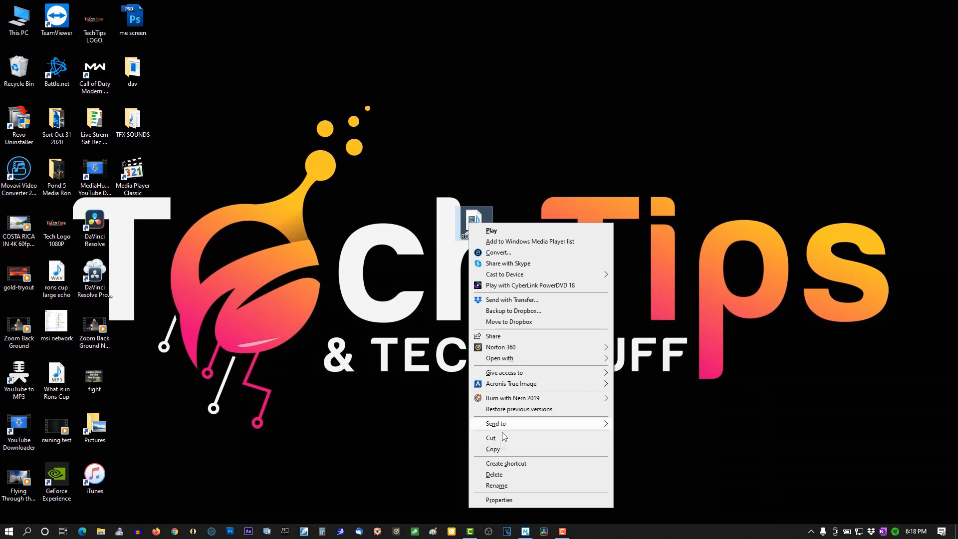
mouse_move(499, 500)
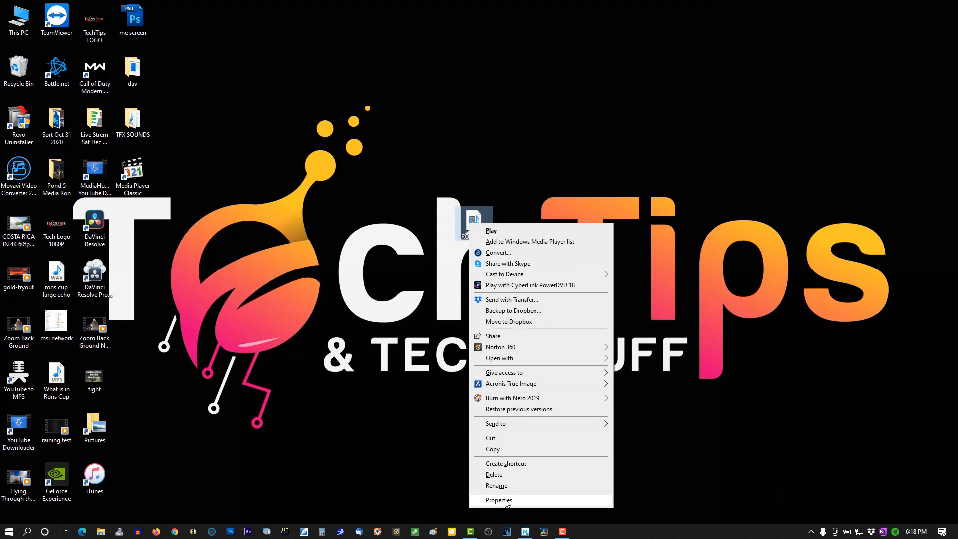
click(499, 500)
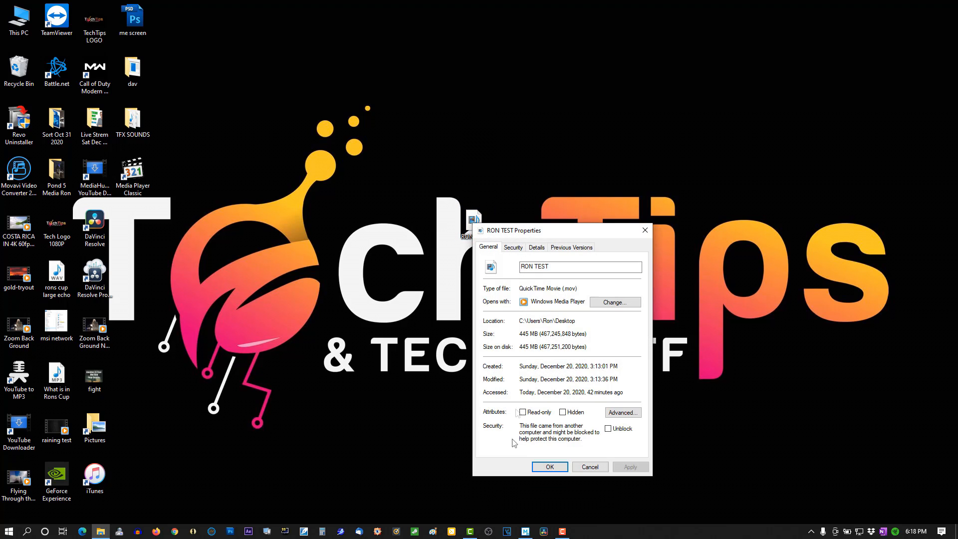
click(614, 301)
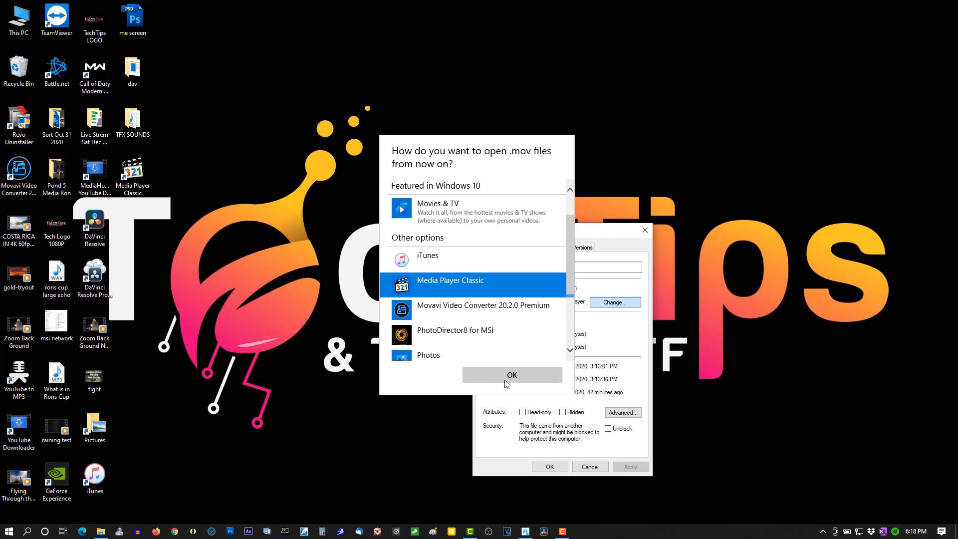
click(512, 375)
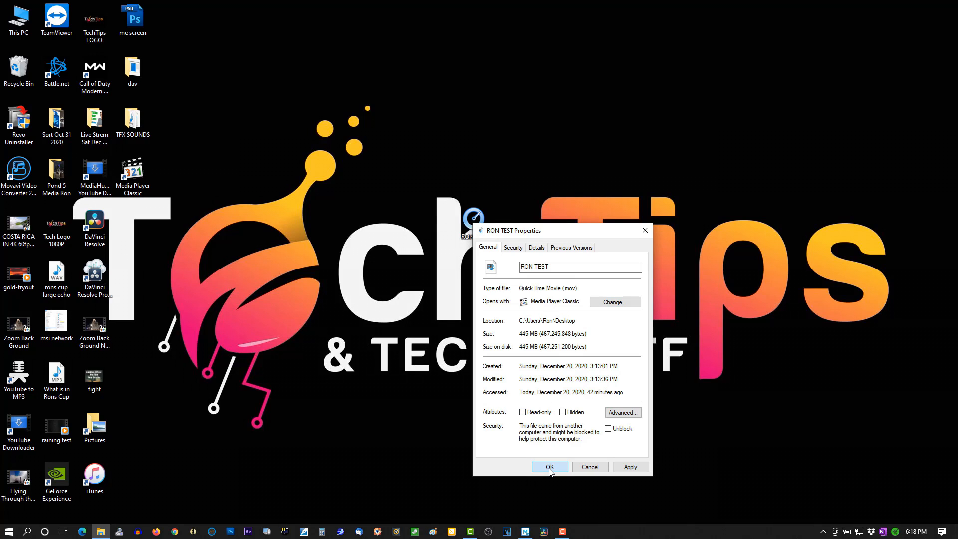
mouse_move(536, 305)
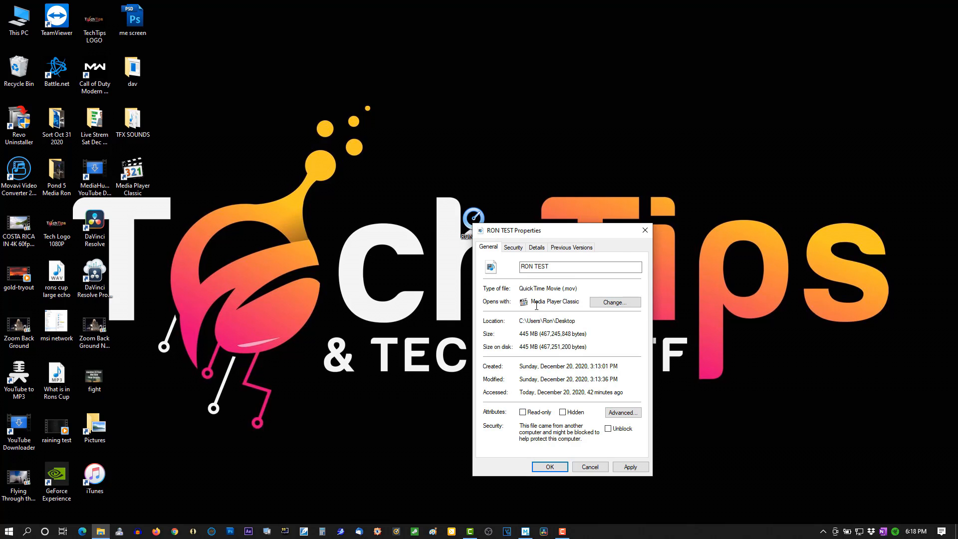